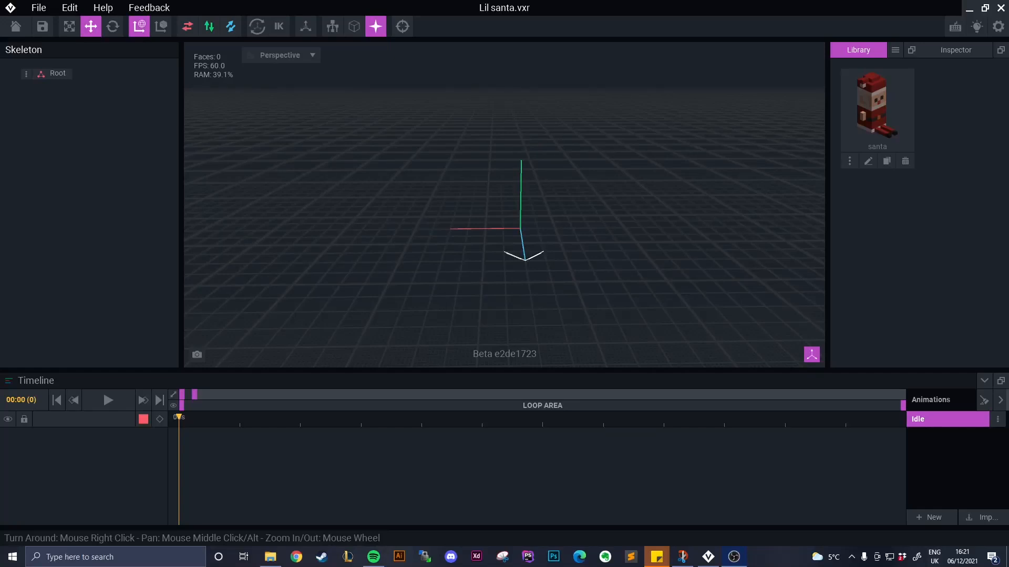
{"action": "mouse_move", "coordinate": [339, 214]}
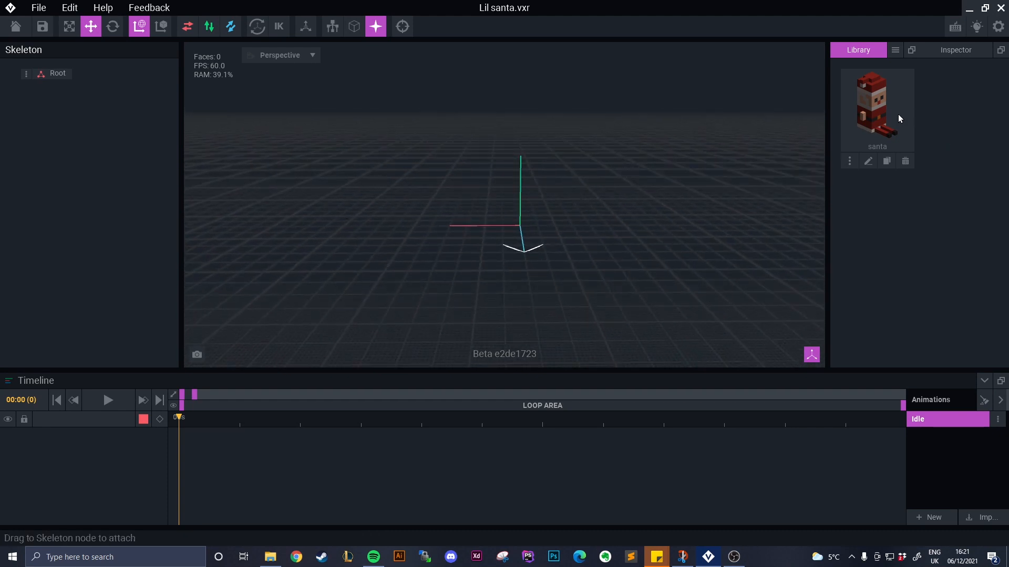
{"action": "mouse_move", "coordinate": [884, 109]}
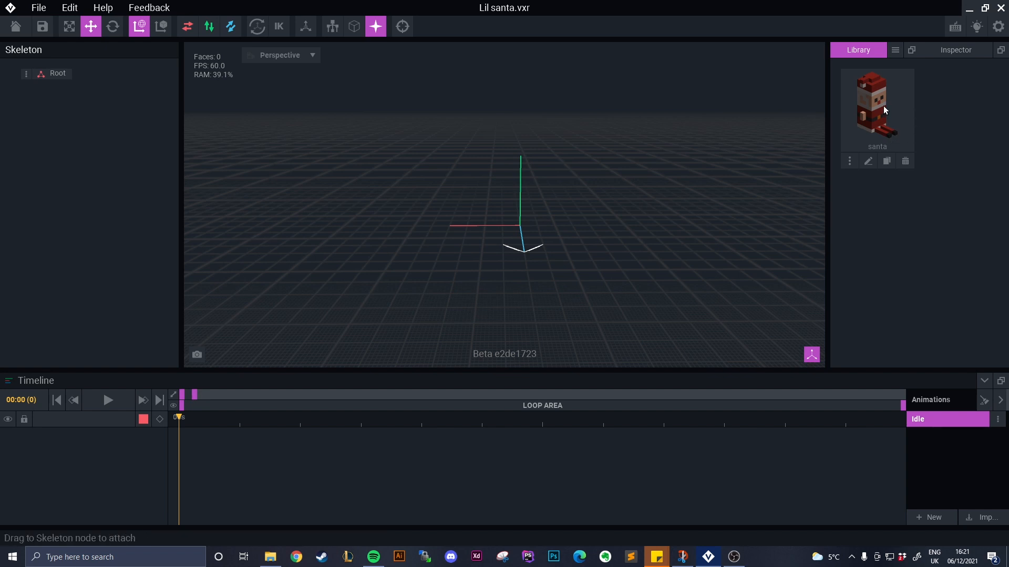
{"action": "mouse_move", "coordinate": [885, 98]}
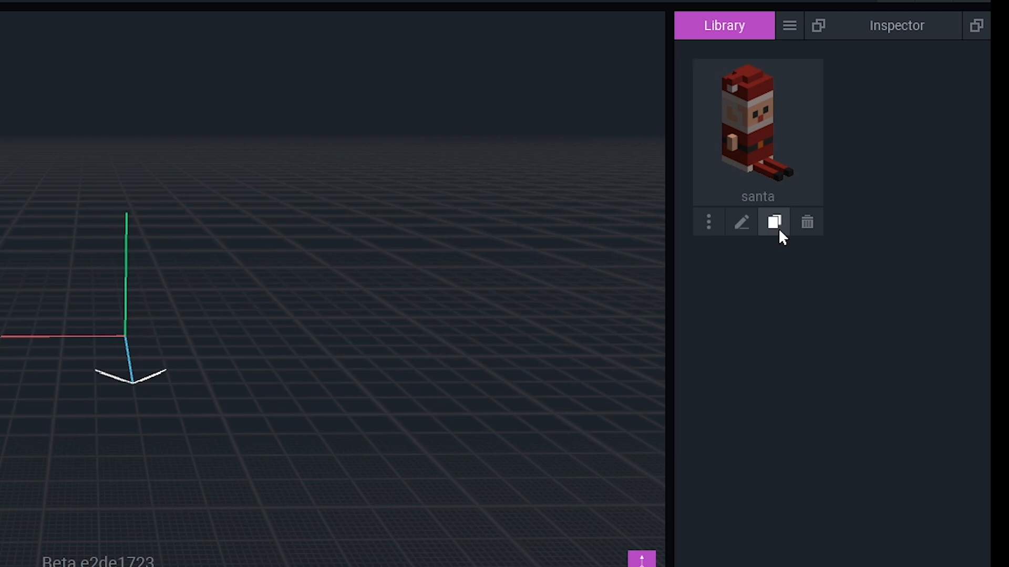
- Duplicate the santa model three times as head, arm 1 and leg 1
{"action": "left_click", "coordinate": [774, 222]}
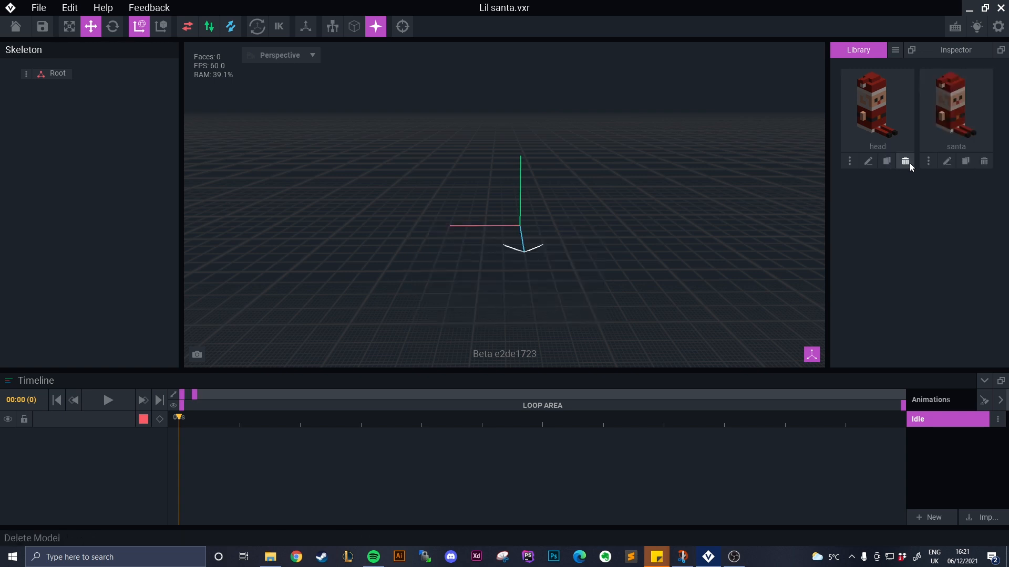
{"action": "left_click", "coordinate": [886, 161]}
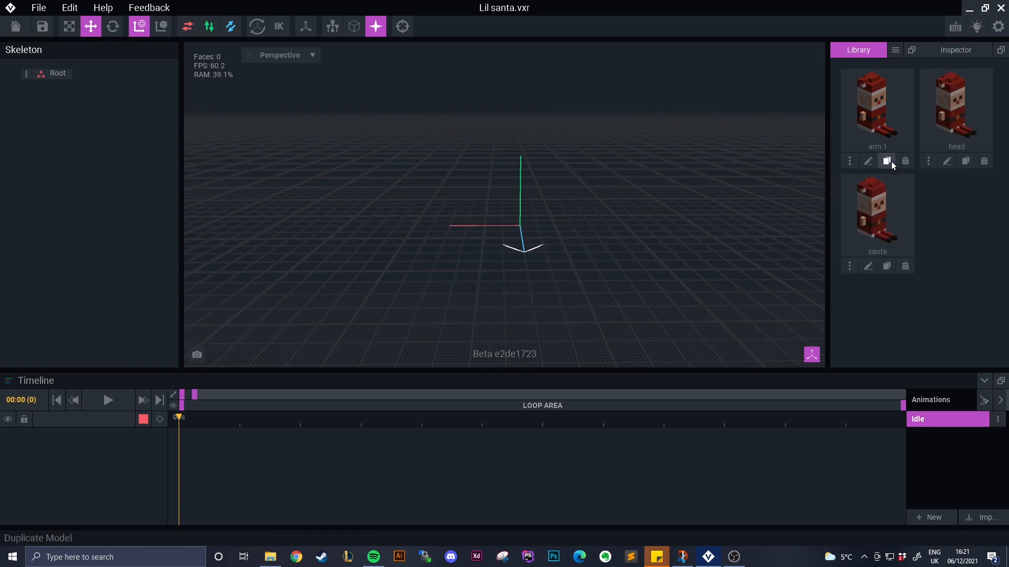
{"action": "left_click", "coordinate": [886, 160]}
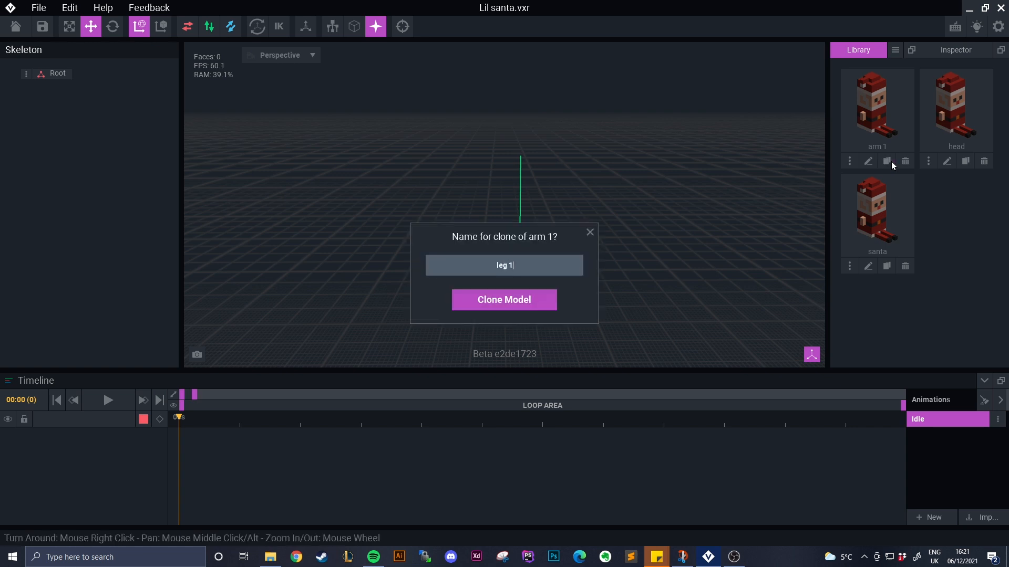
{"action": "left_click", "coordinate": [503, 299]}
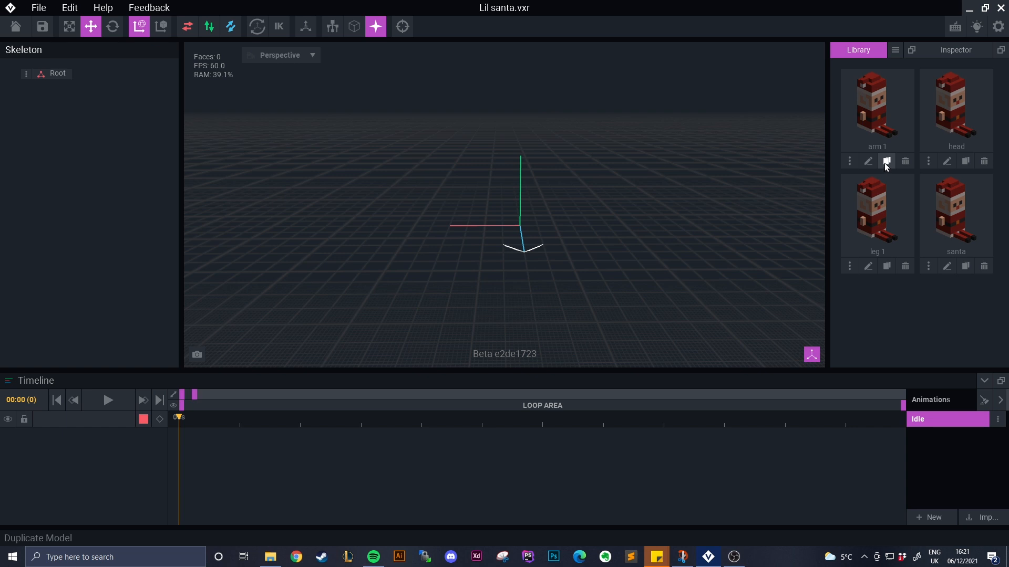
{"action": "mouse_move", "coordinate": [829, 303]}
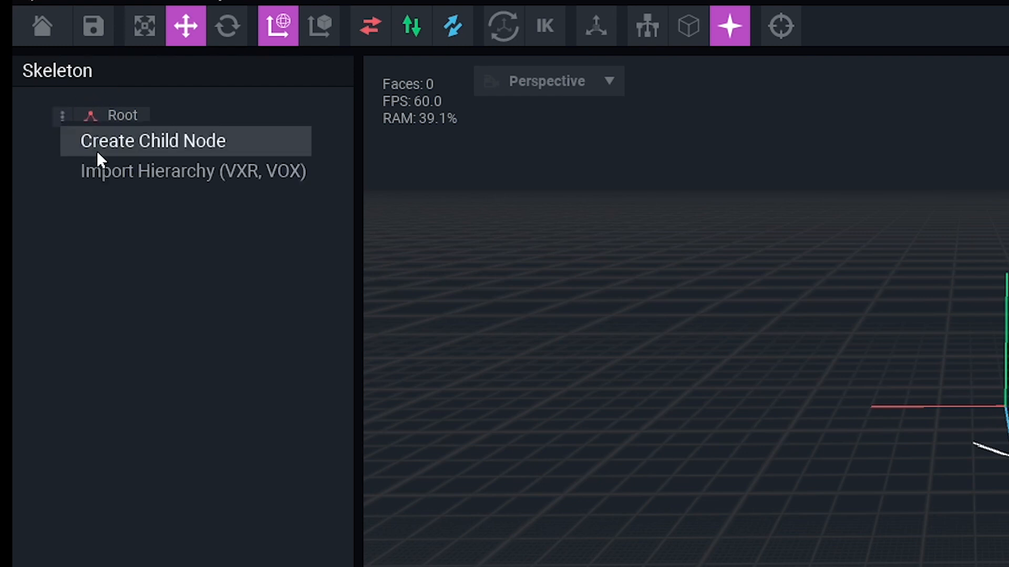
- Create a 'control' node under Root with a 'santa body' child node
{"action": "left_click", "coordinate": [152, 140]}
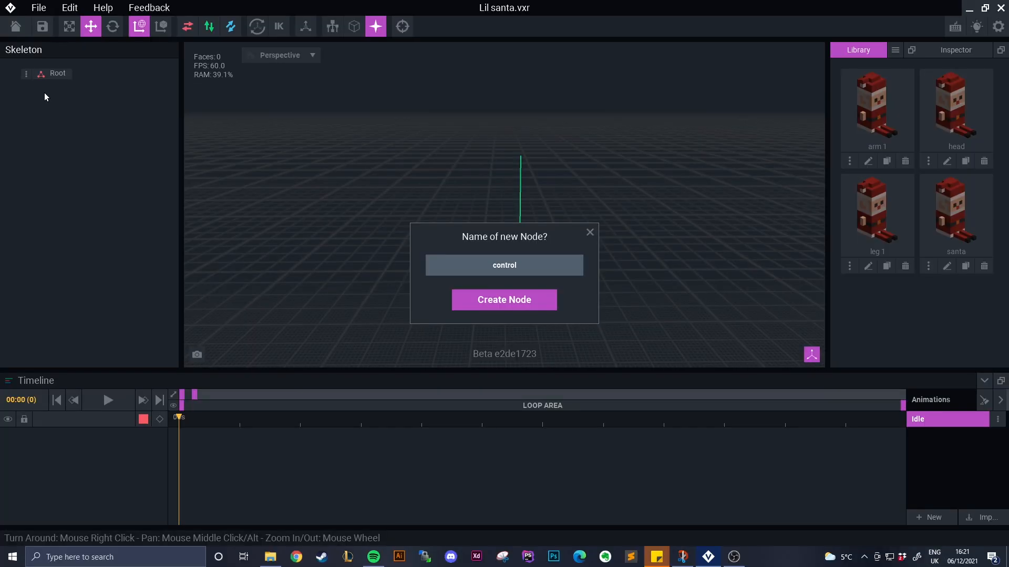
{"action": "left_click", "coordinate": [504, 300]}
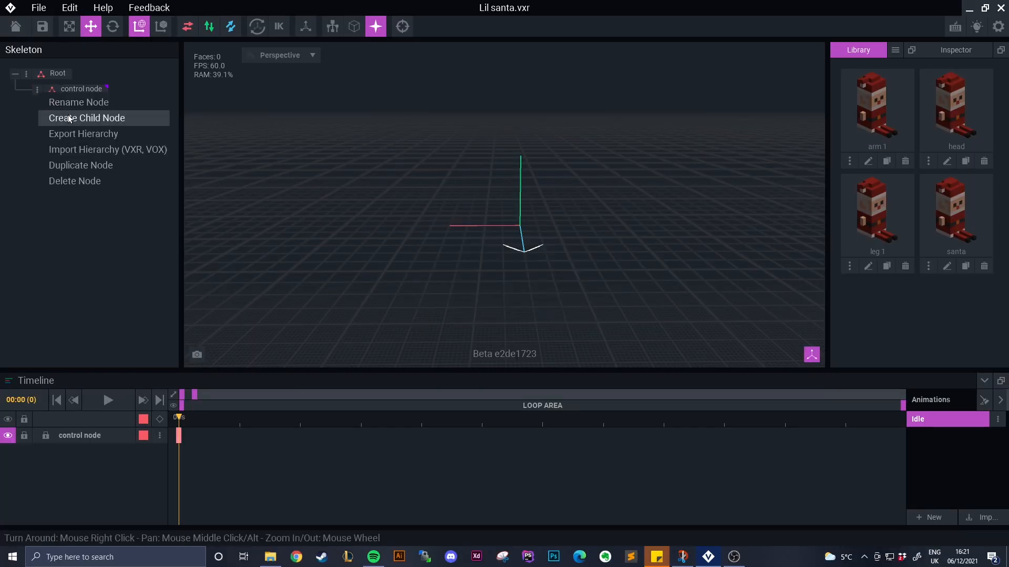
{"action": "left_click", "coordinate": [86, 117]}
{"action": "type", "text": "santa body"}
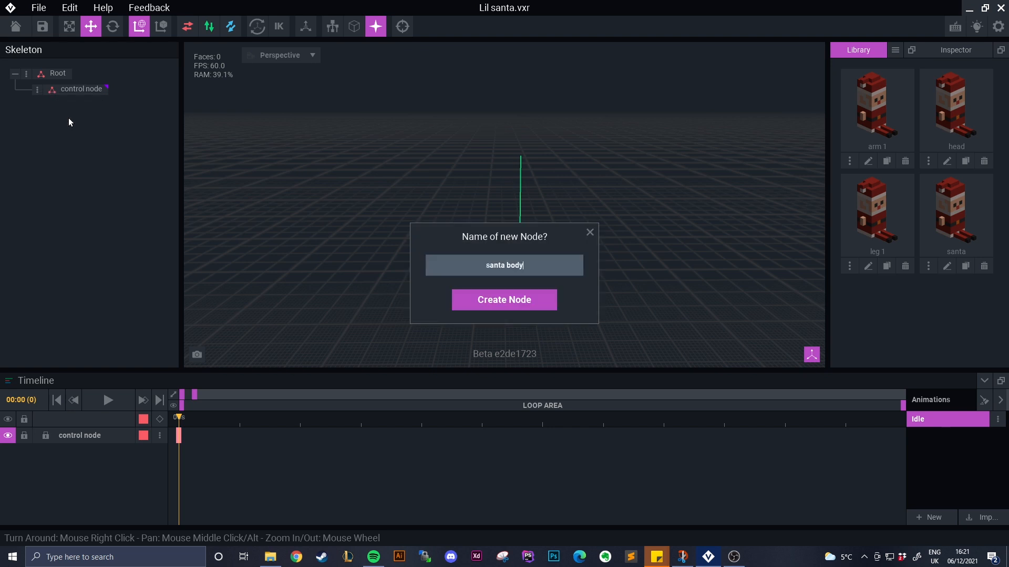
{"action": "left_click", "coordinate": [503, 300]}
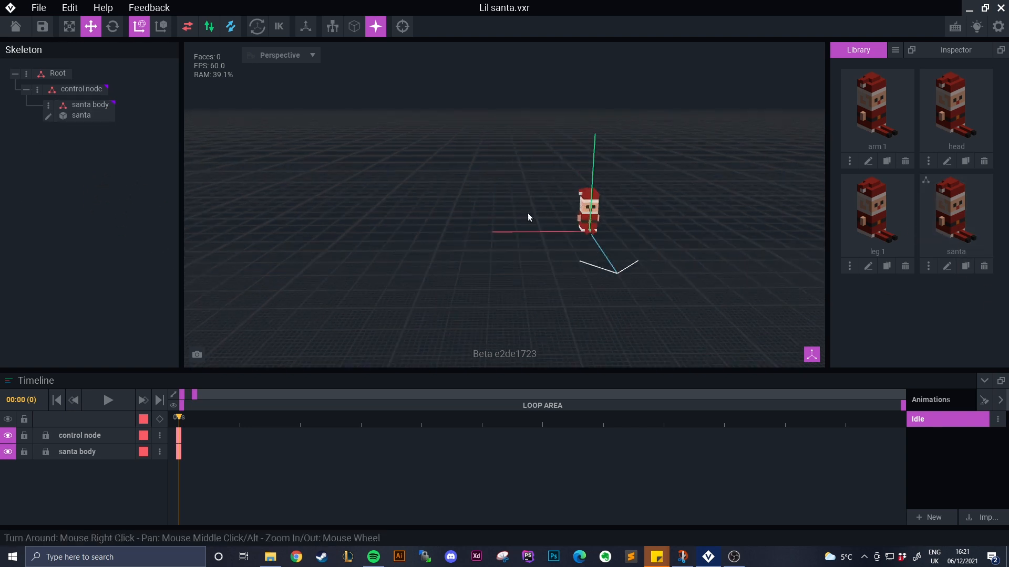
{"action": "left_click", "coordinate": [946, 266]}
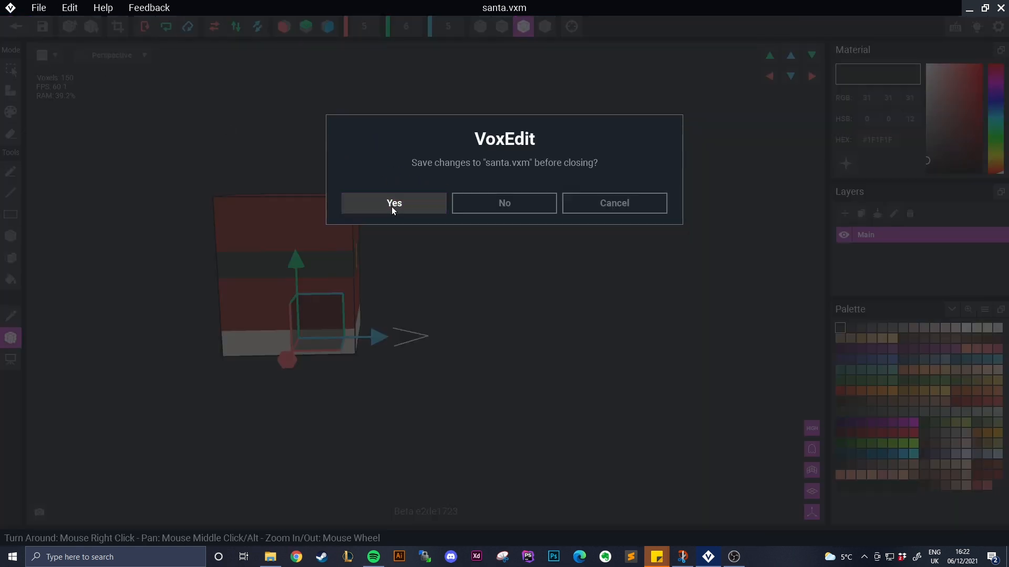
- Save the santa model, cut down to its body block, when closing the editor
{"action": "left_click", "coordinate": [394, 203]}
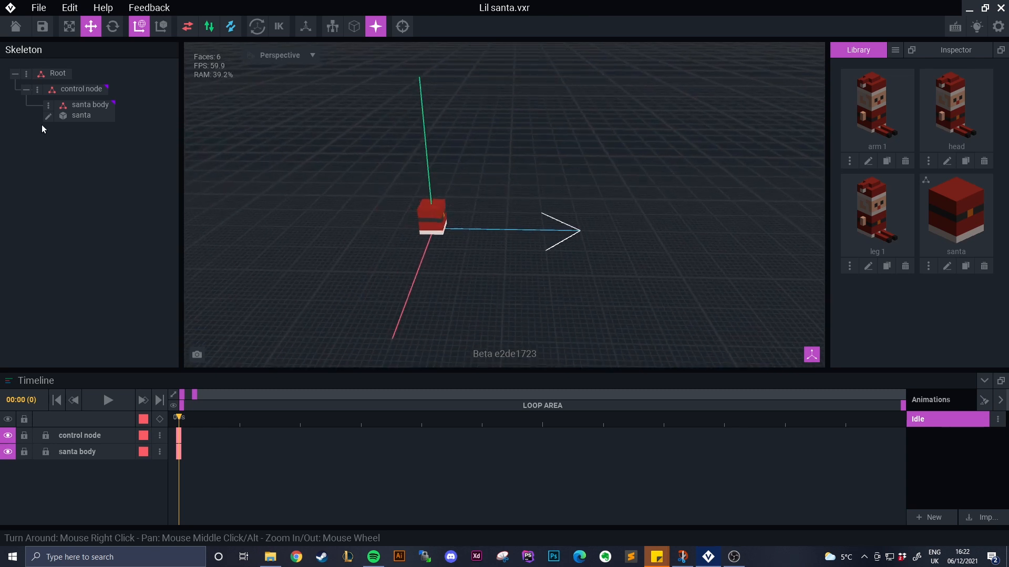
{"action": "mouse_move", "coordinate": [43, 99]}
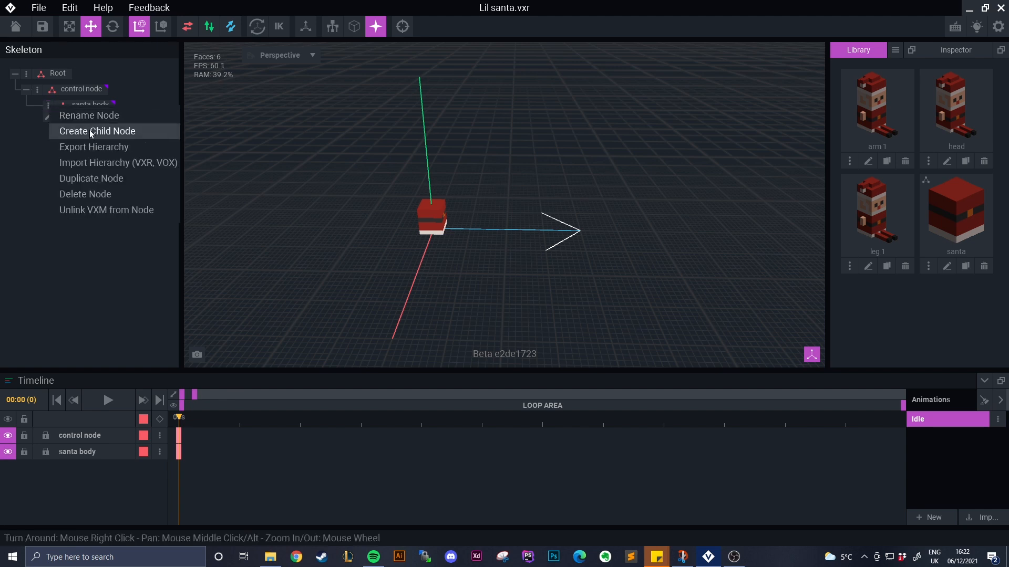
- Add a 'head' node under santa body, trim its model's volume and save
{"action": "left_click", "coordinate": [97, 131]}
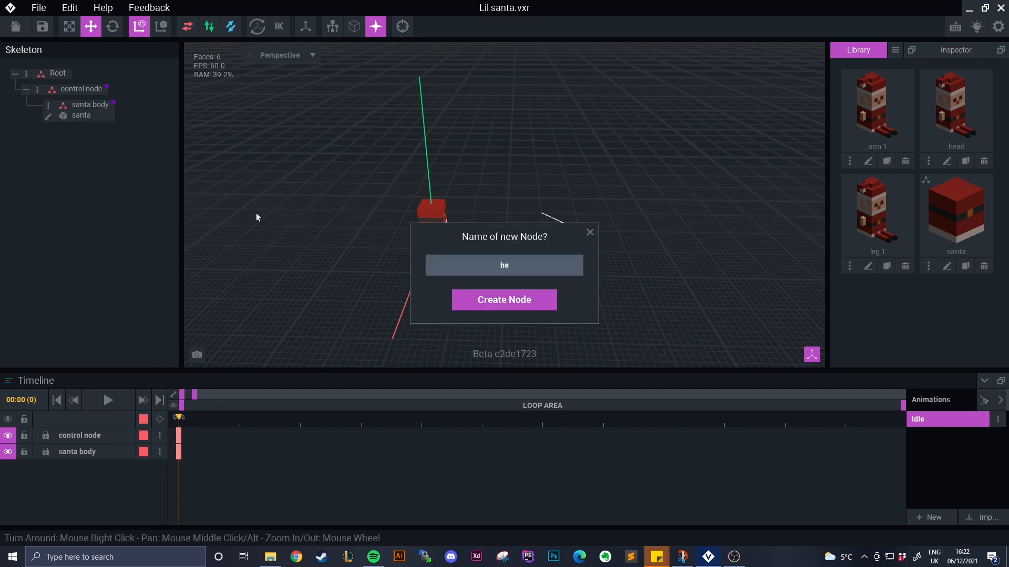
{"action": "left_click", "coordinate": [503, 299]}
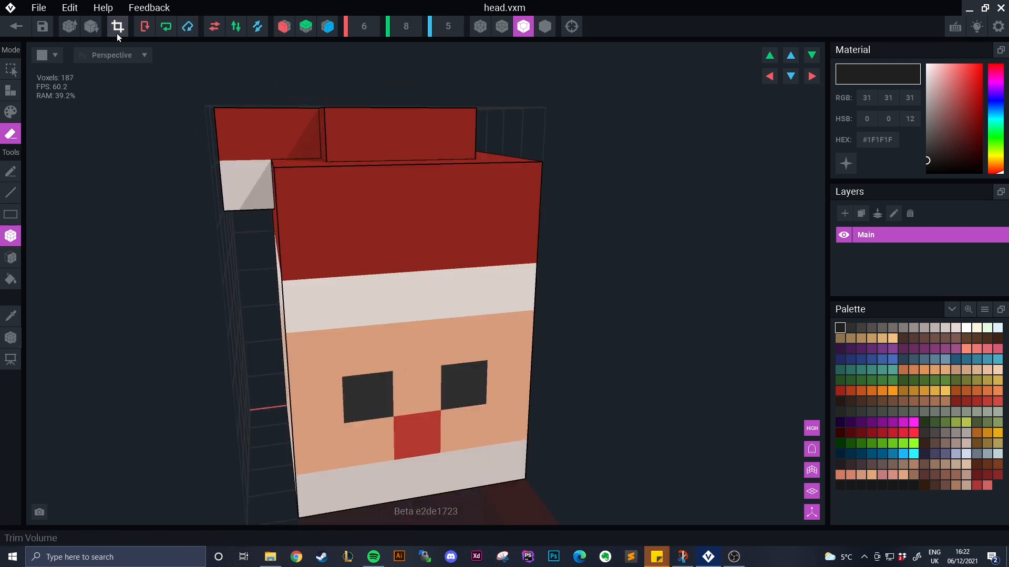
{"action": "left_click", "coordinate": [10, 338]}
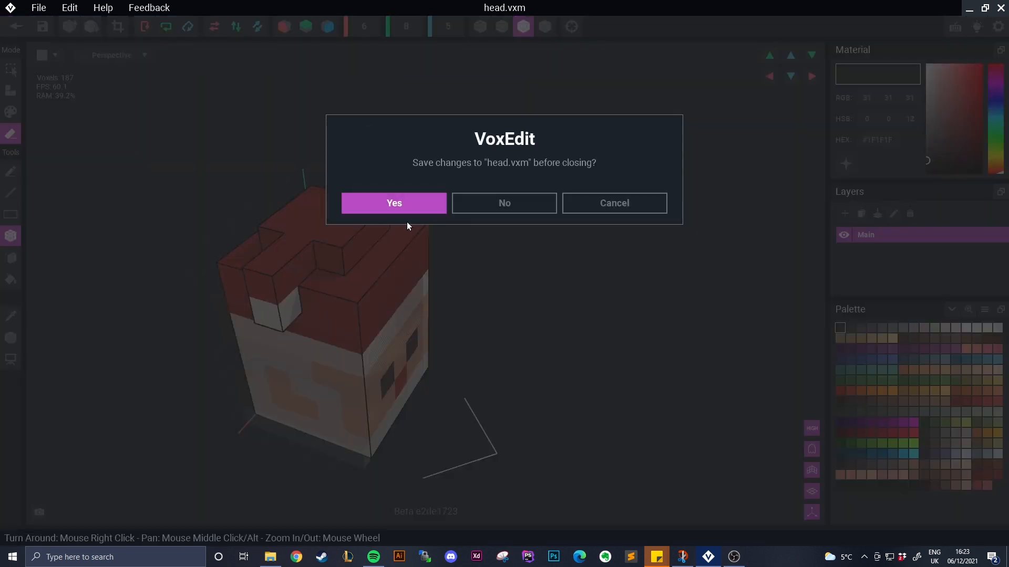
{"action": "left_click", "coordinate": [394, 202]}
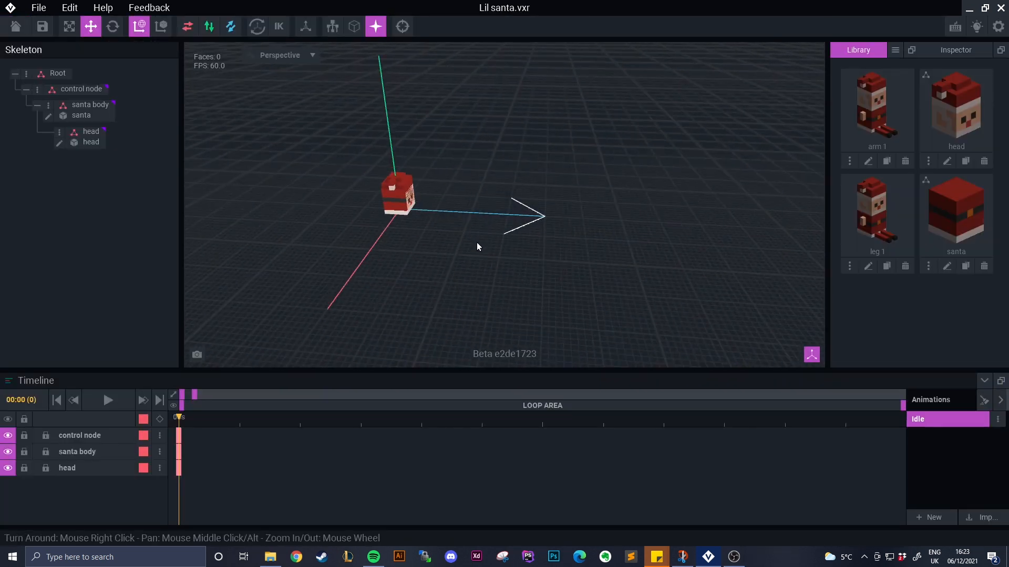
- Select the head node, then raise and shift it to align above the body
{"action": "left_click", "coordinate": [90, 105]}
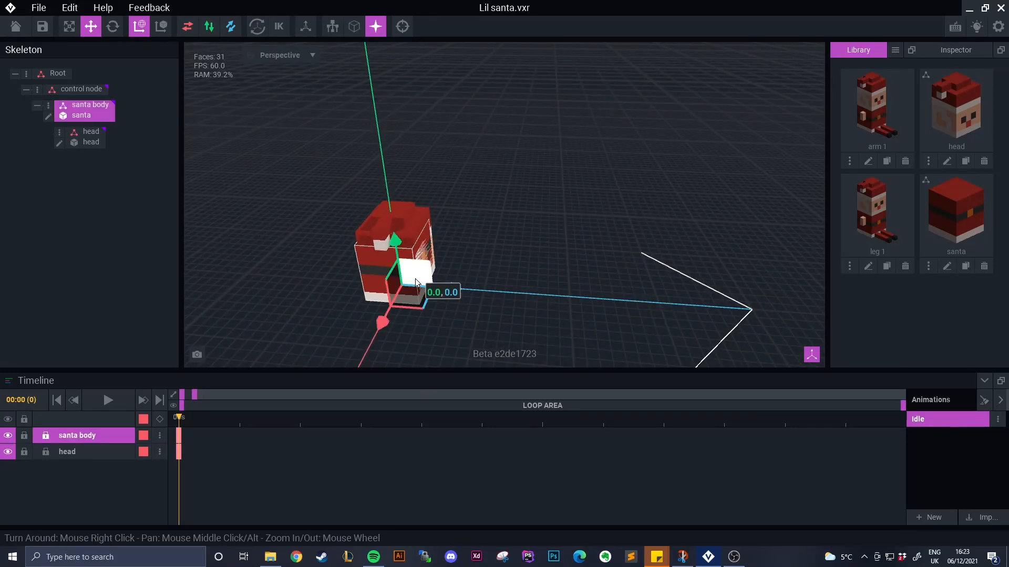
{"action": "left_click", "coordinate": [91, 130]}
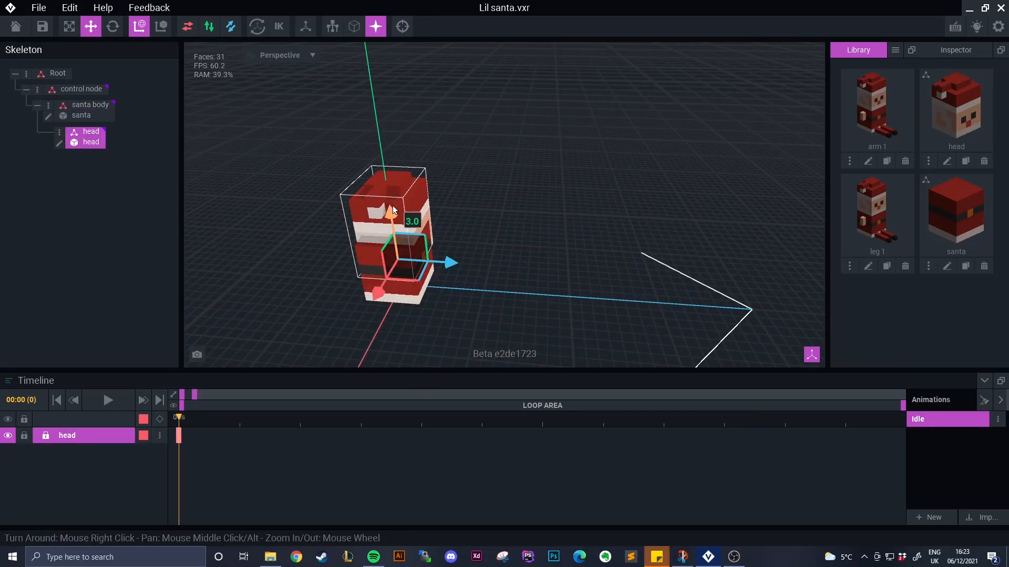
{"action": "left_click_drag", "start_coordinate": [392, 219], "coordinate": [389, 183]}
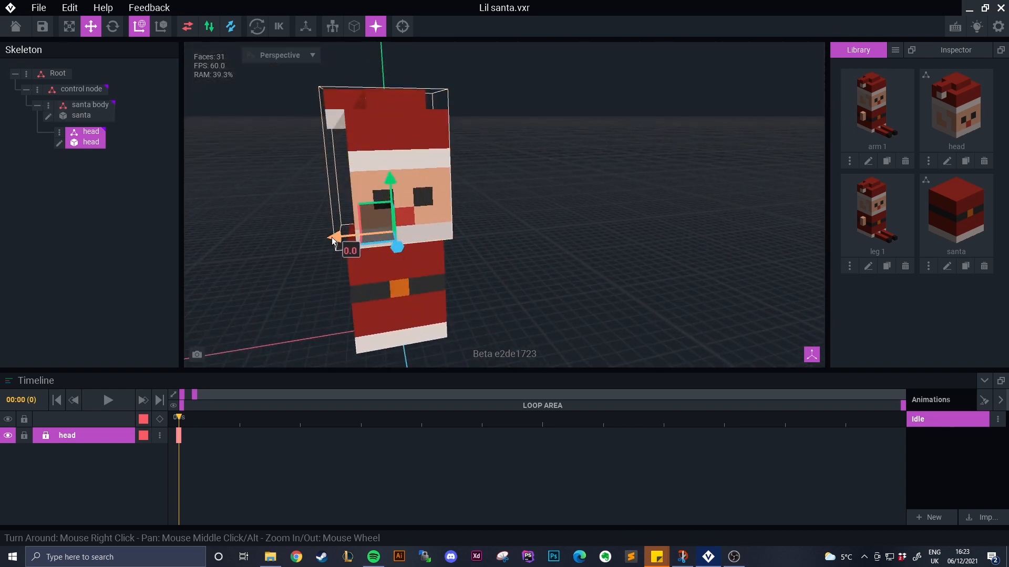
{"action": "left_click_drag", "start_coordinate": [334, 238], "coordinate": [325, 243]}
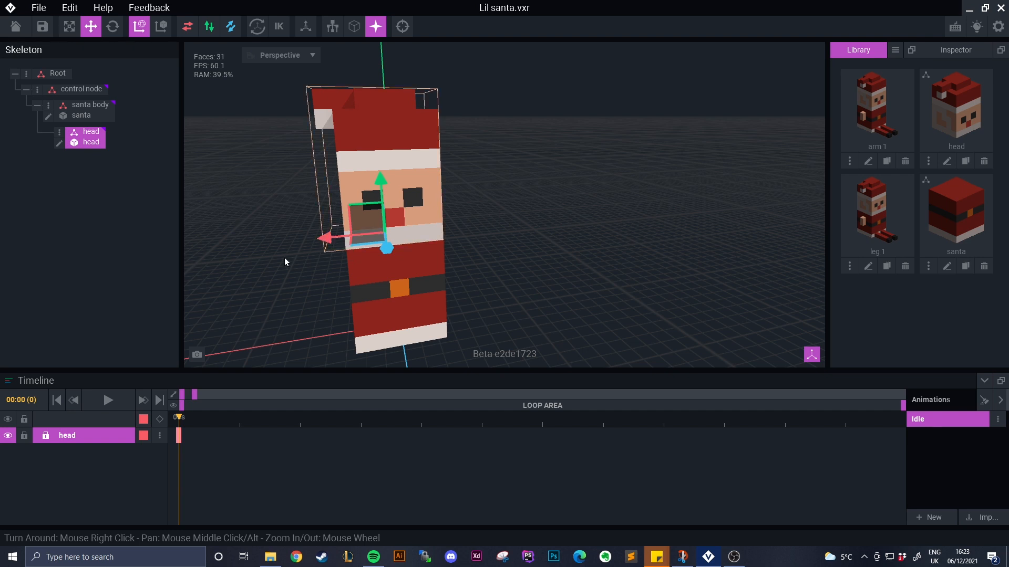
- Cancel the clone dialog for the arm 1 model
{"action": "left_click", "coordinate": [886, 161]}
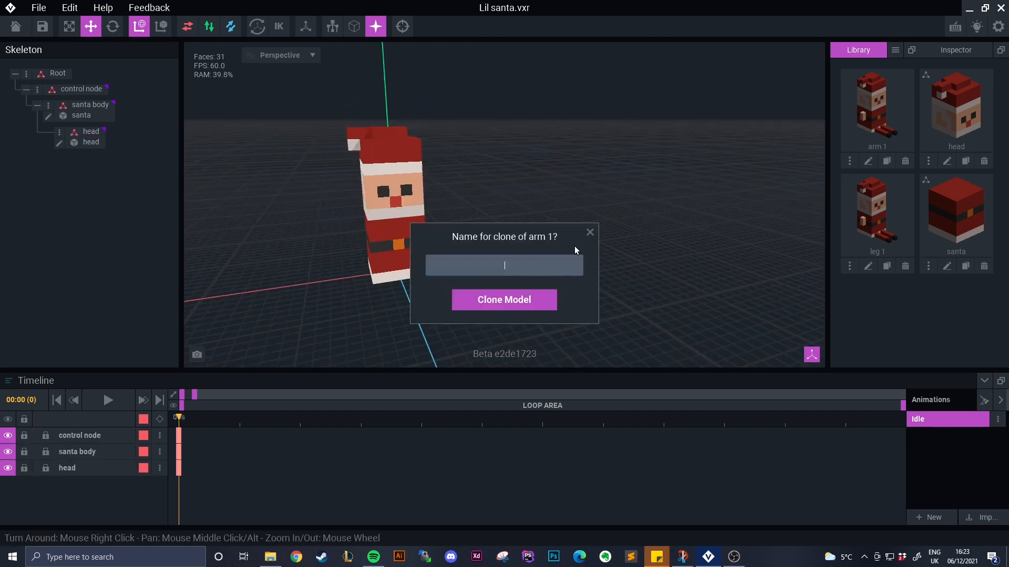
{"action": "left_click", "coordinate": [504, 299]}
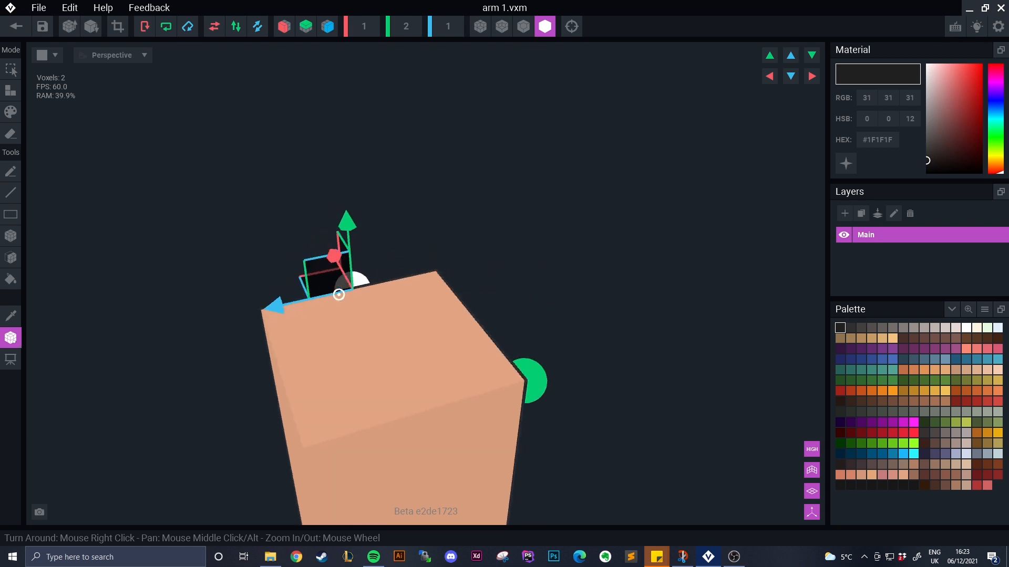
{"action": "mouse_move", "coordinate": [17, 27]}
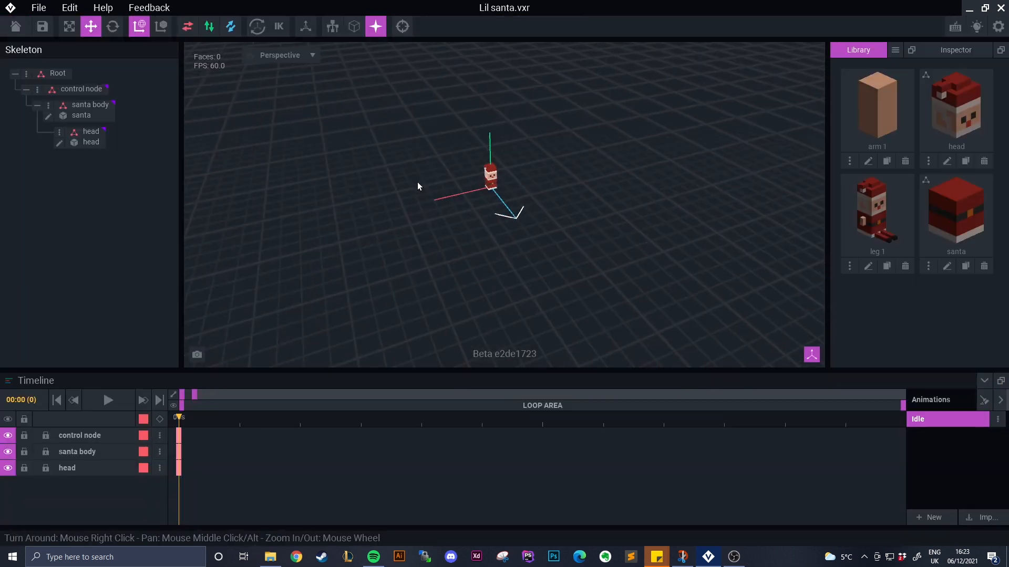
- Add an 'arm 1' node under santa body and duplicate that node
{"action": "right_click", "coordinate": [90, 104]}
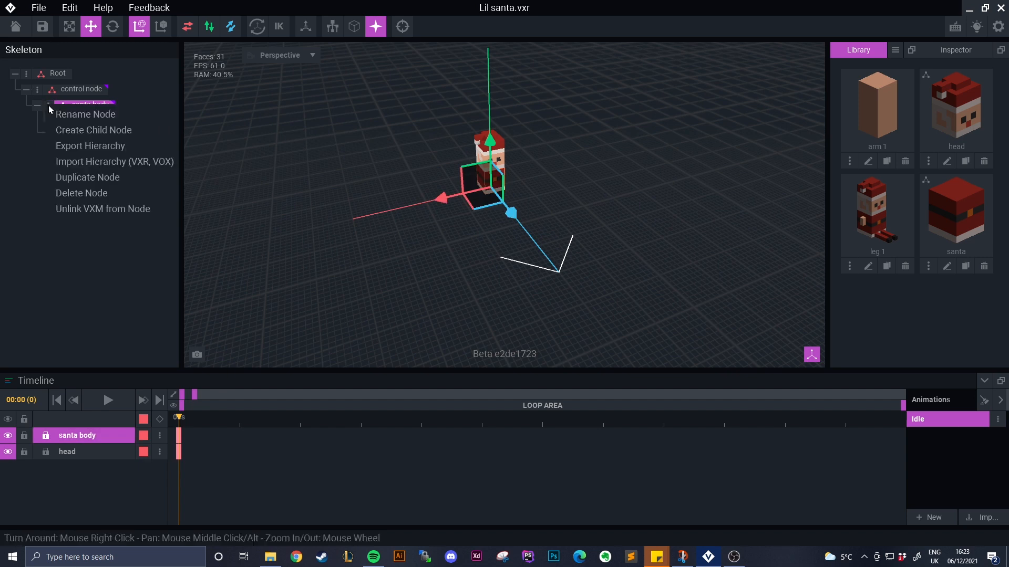
{"action": "left_click", "coordinate": [93, 130]}
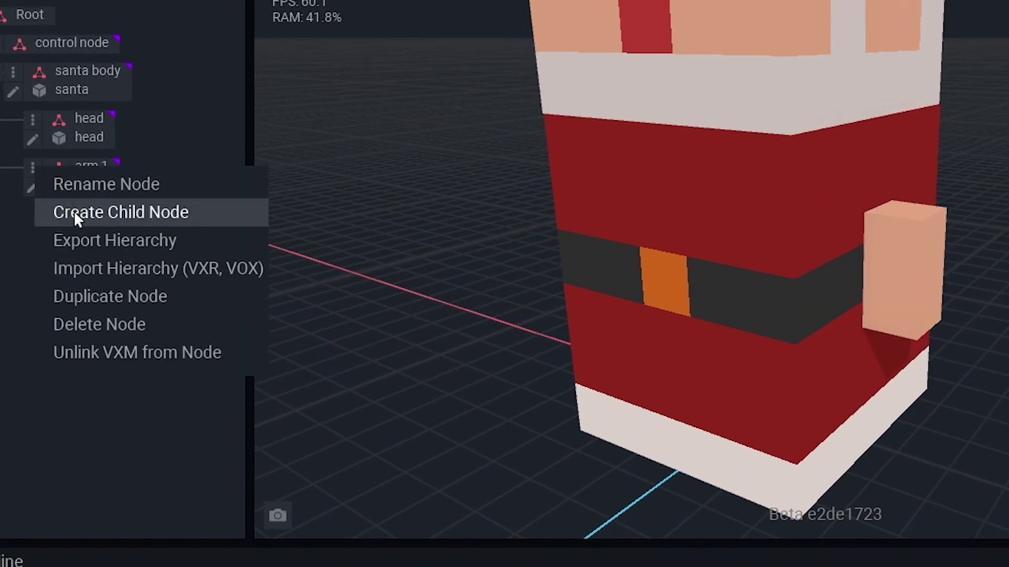
{"action": "left_click", "coordinate": [109, 296]}
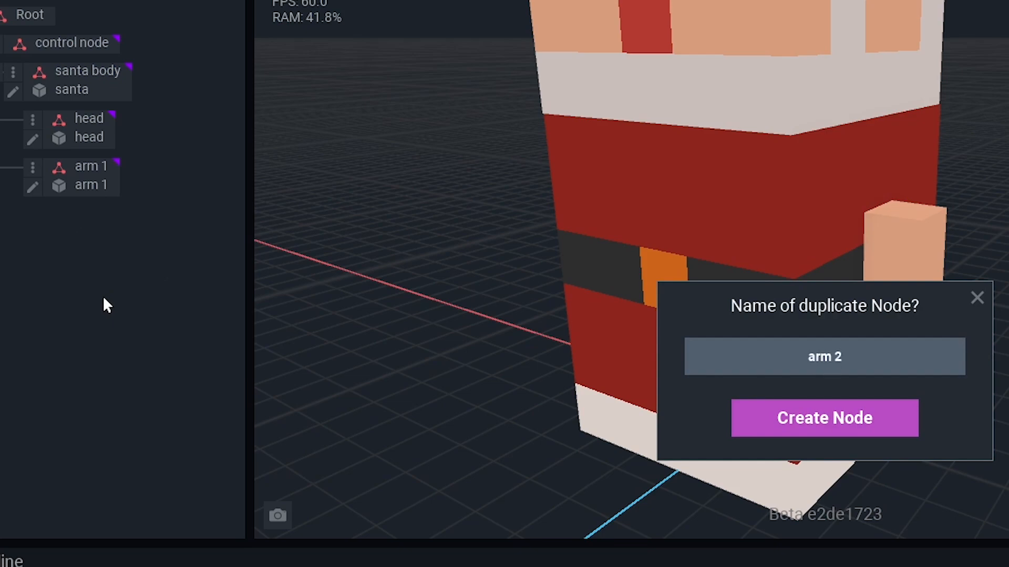
- Confirm the 'arm 2' duplicate, then rotate and move it against Santa's side
{"action": "left_click", "coordinate": [825, 418]}
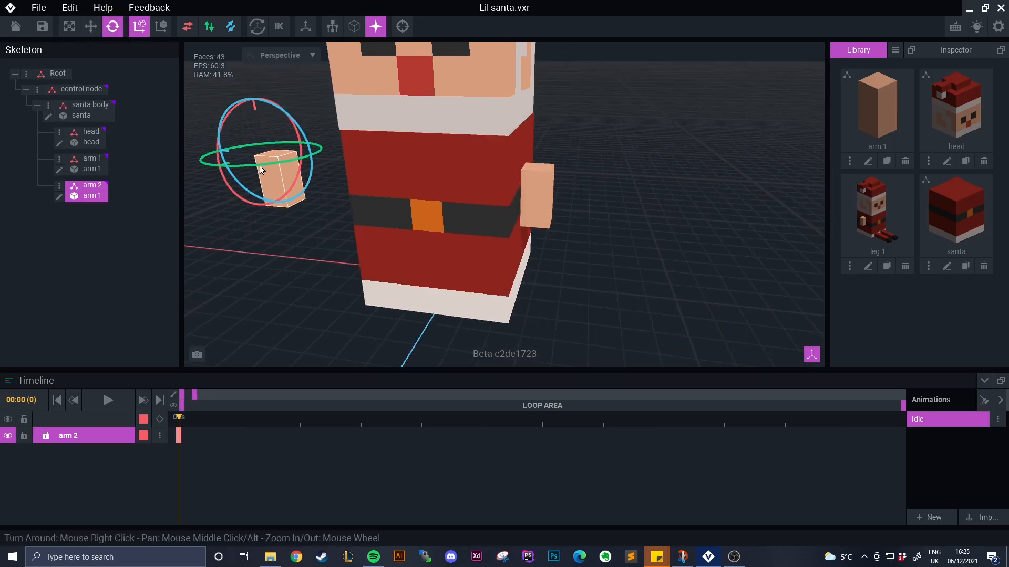
{"action": "left_click_drag", "start_coordinate": [260, 170], "coordinate": [322, 163]}
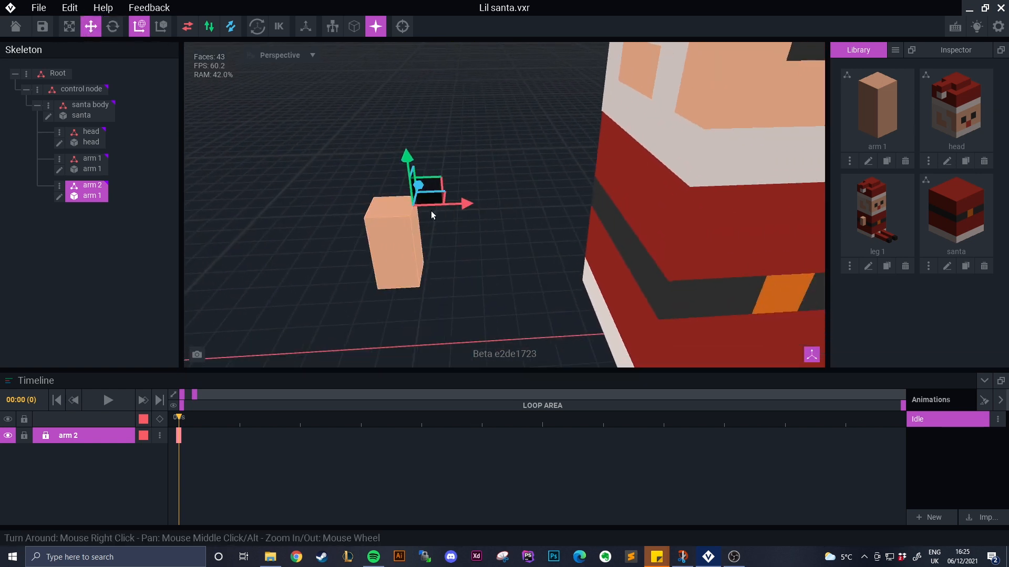
{"action": "left_click_drag", "start_coordinate": [456, 205], "coordinate": [643, 196]}
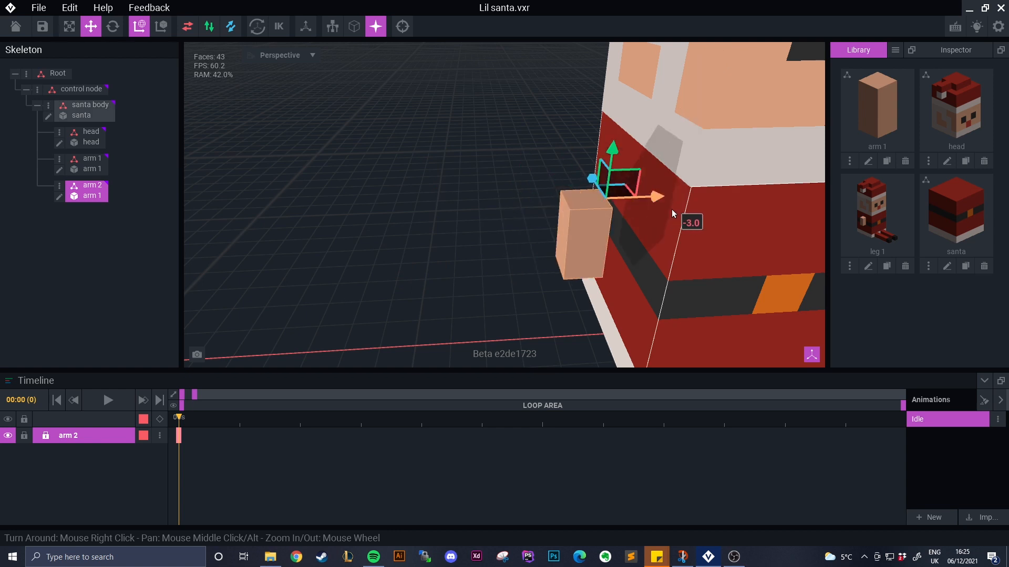
{"action": "left_click_drag", "start_coordinate": [650, 196], "coordinate": [679, 213]}
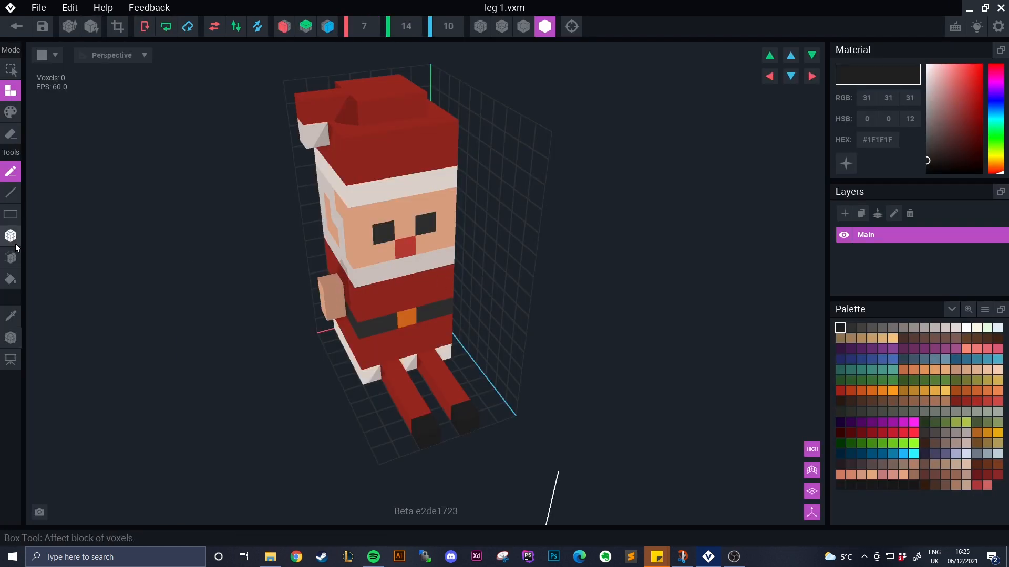
- Erase all but one leg from the leg 1 model and reposition it in the grid
{"action": "left_click", "coordinate": [522, 27]}
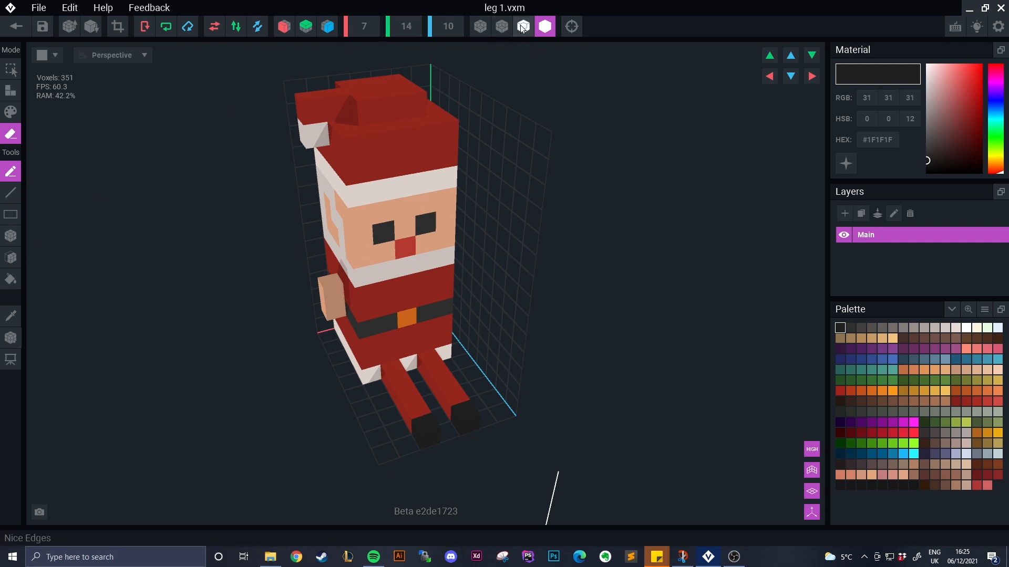
{"action": "left_click", "coordinate": [523, 27]}
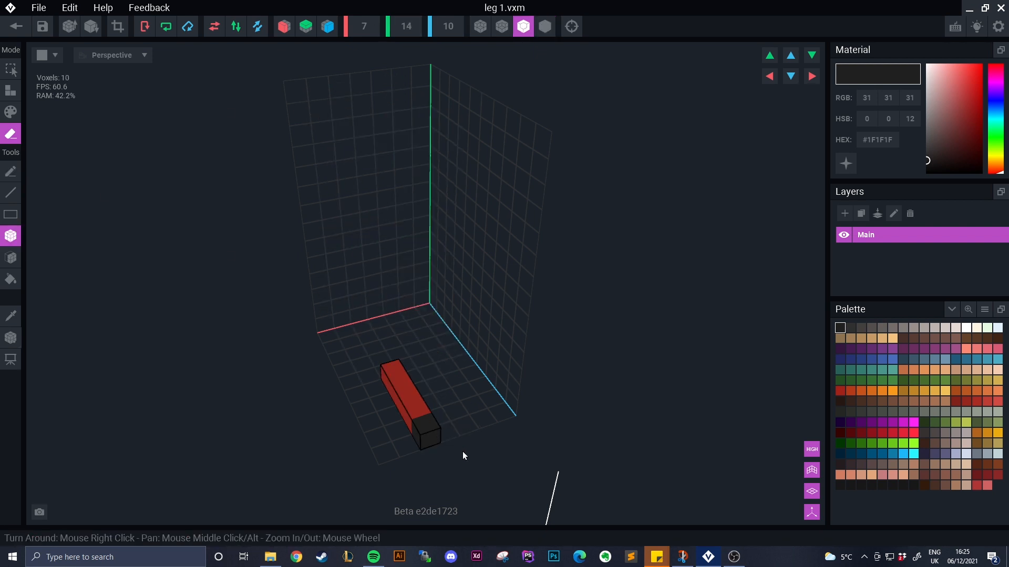
{"action": "left_click", "coordinate": [10, 337]}
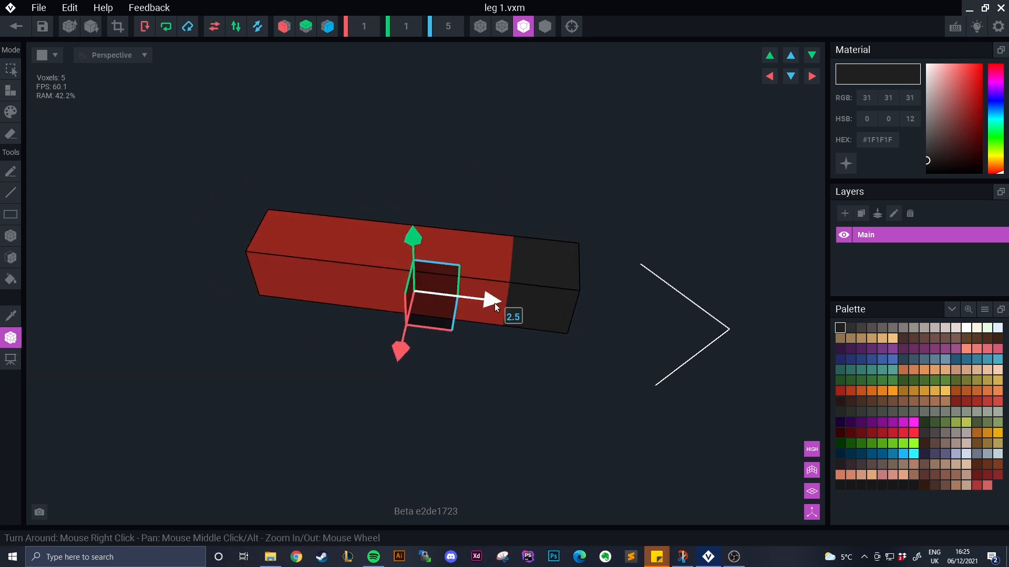
{"action": "left_click_drag", "start_coordinate": [489, 299], "coordinate": [341, 280]}
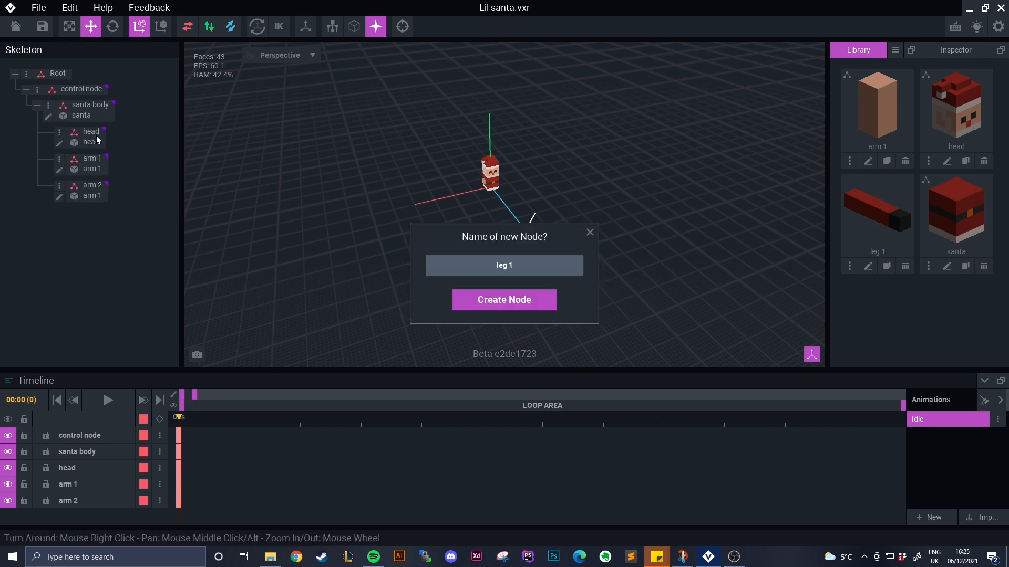
- Create the 'leg 1' node, set the leg under Santa's body, and duplicate the node
{"action": "left_click", "coordinate": [504, 300]}
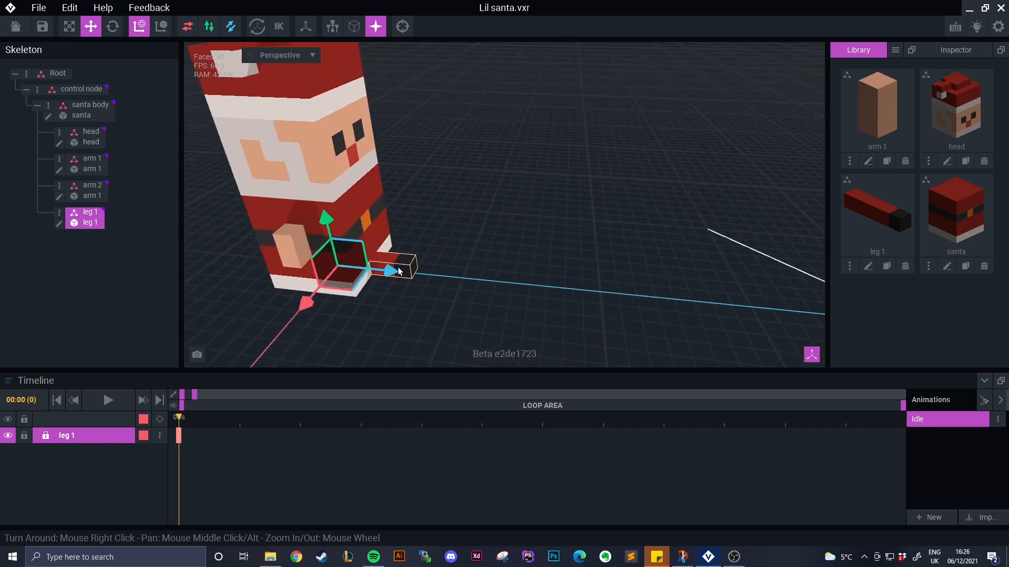
{"action": "left_click_drag", "start_coordinate": [386, 270], "coordinate": [427, 286]}
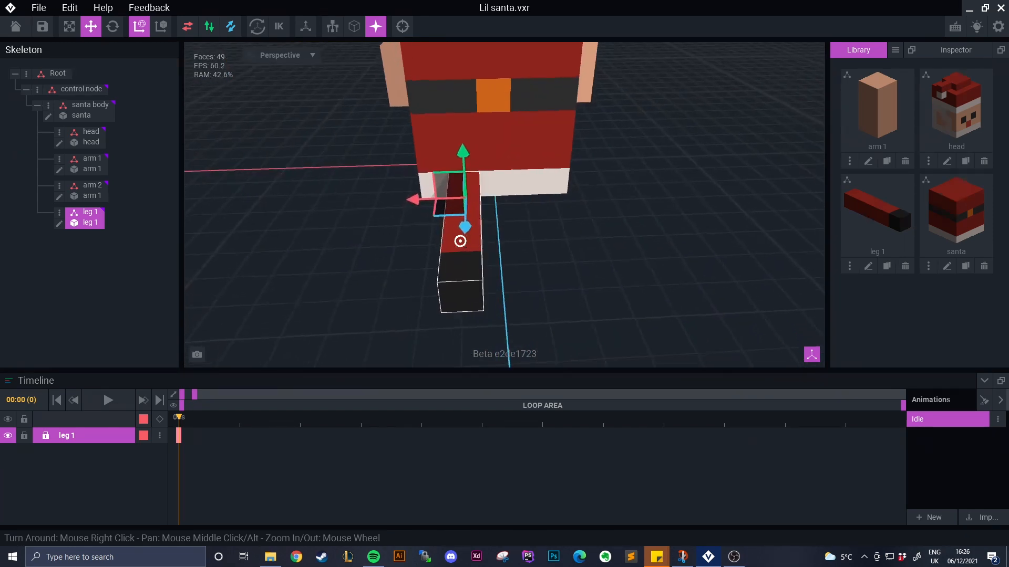
{"action": "right_click", "coordinate": [90, 212]}
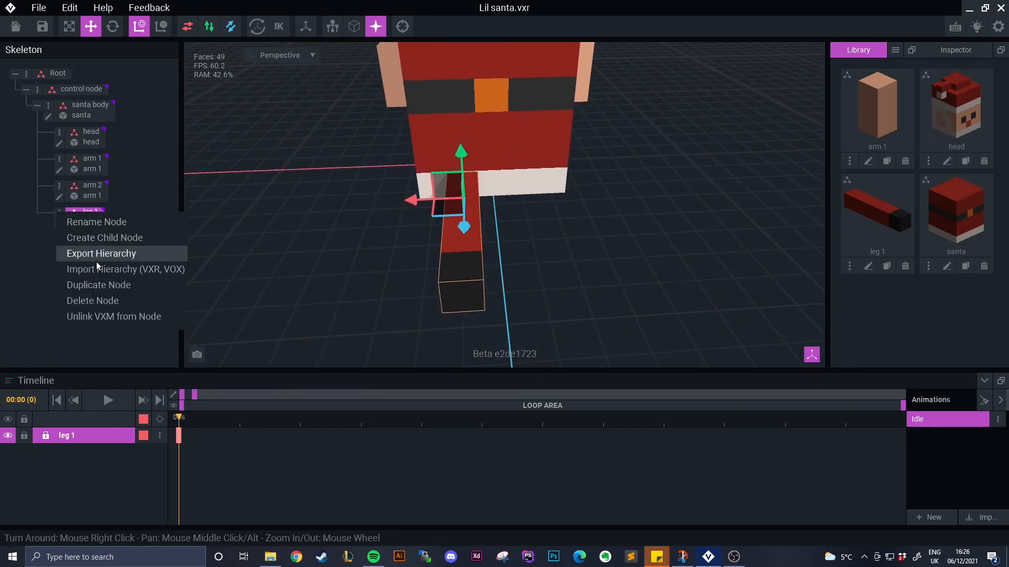
{"action": "left_click", "coordinate": [99, 285]}
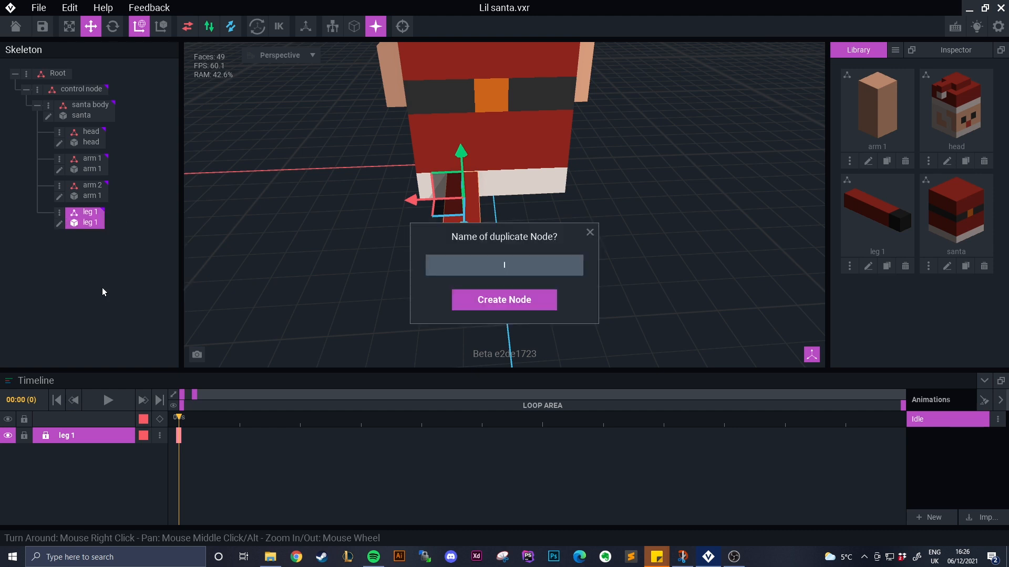
- Create the leg 2 node carrying the leg 1 model beside leg 1
{"action": "left_click", "coordinate": [504, 300]}
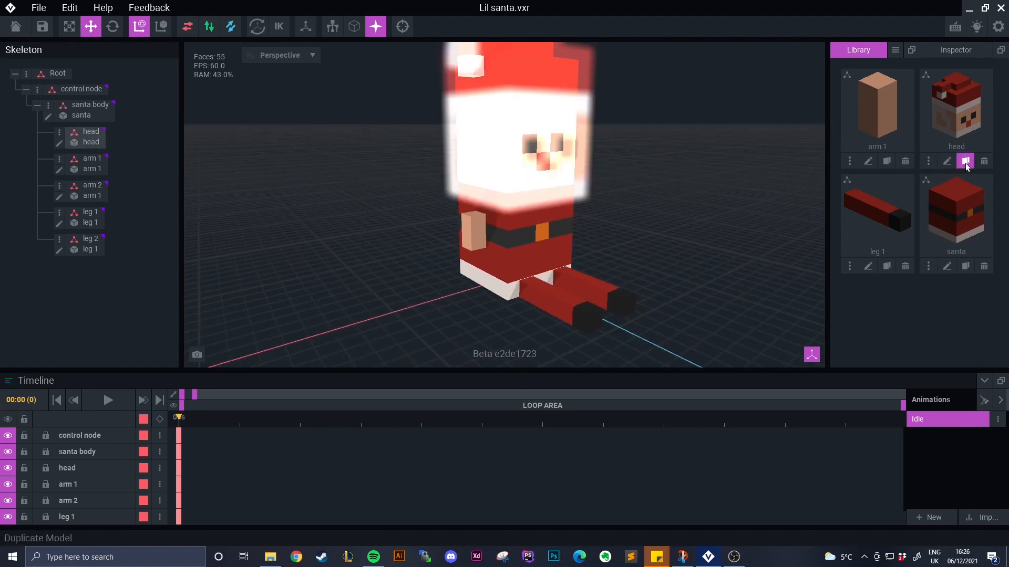
- Duplicate the head model as hat, save it, and attach a hat node under head
{"action": "left_click", "coordinate": [965, 161]}
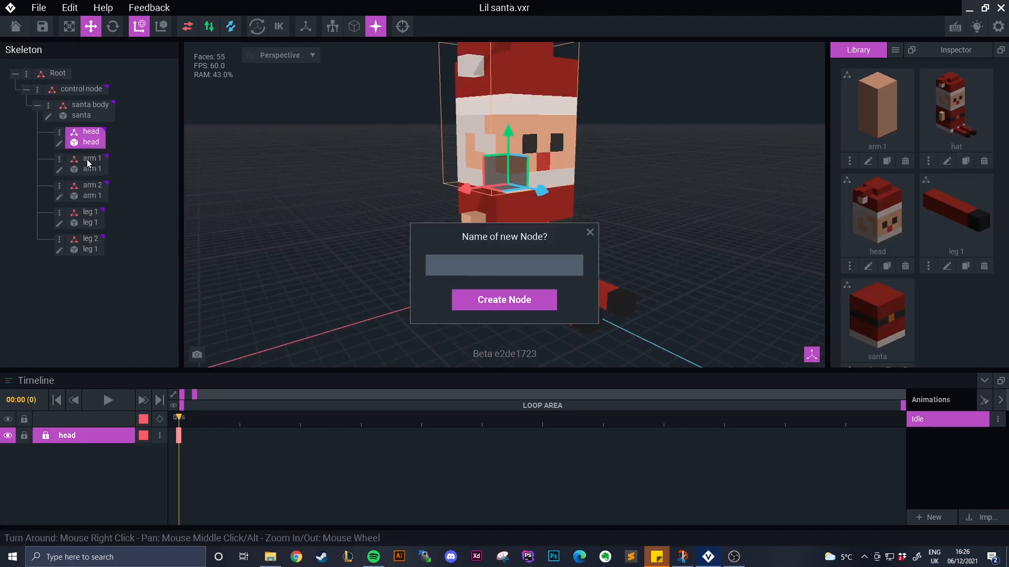
{"action": "left_click", "coordinate": [504, 300]}
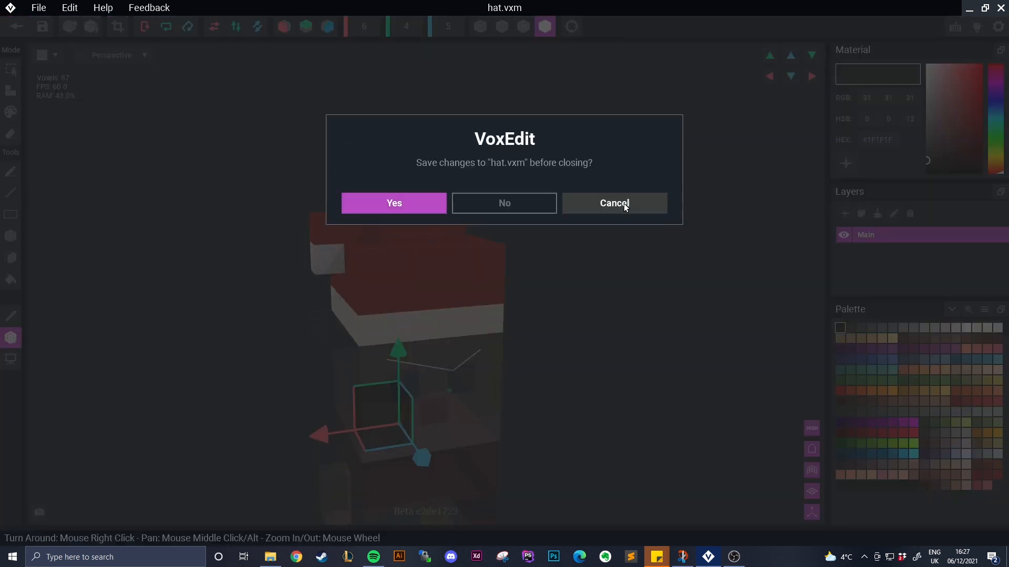
{"action": "left_click", "coordinate": [614, 204]}
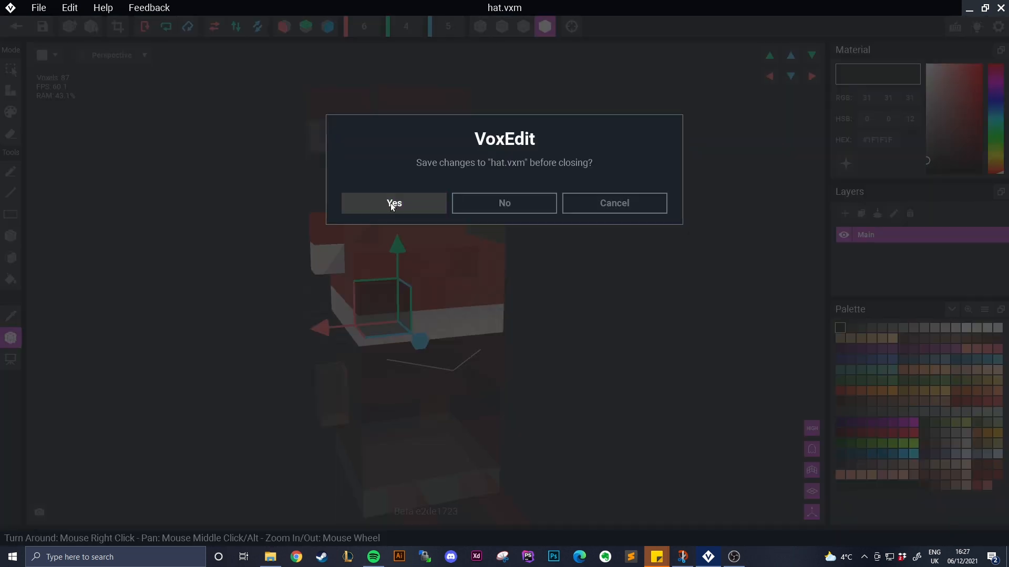
{"action": "left_click", "coordinate": [394, 202]}
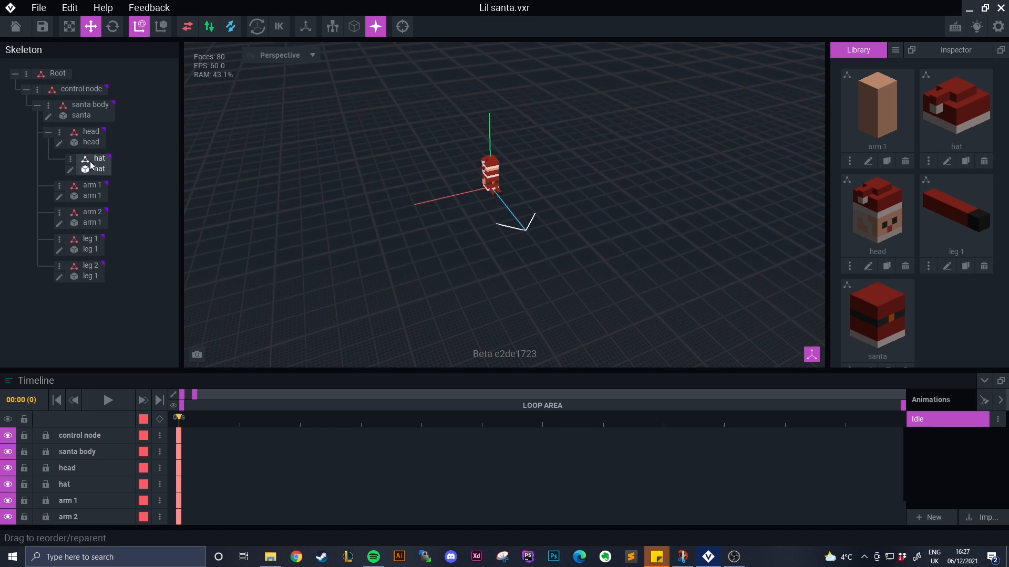
{"action": "left_click", "coordinate": [97, 159]}
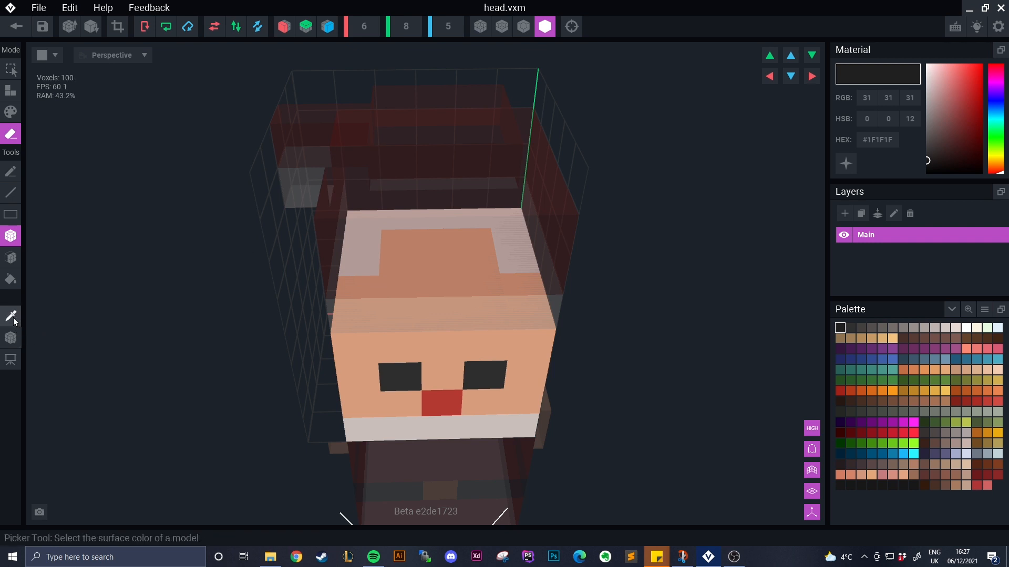
- Sample the light trim colour and repaint the top of the head
{"action": "left_click", "coordinate": [386, 259]}
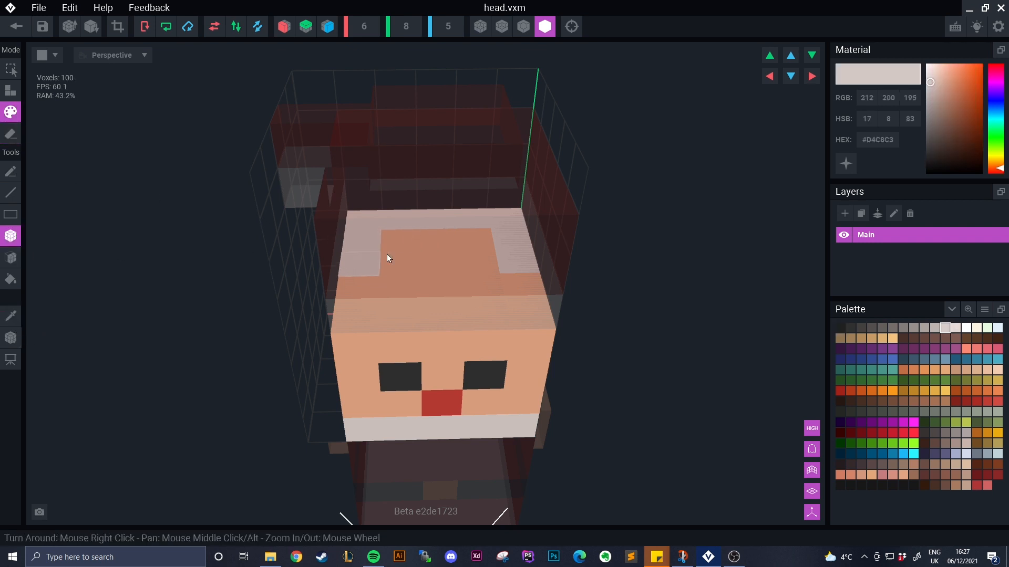
{"action": "left_click_drag", "start_coordinate": [386, 257], "coordinate": [463, 290]}
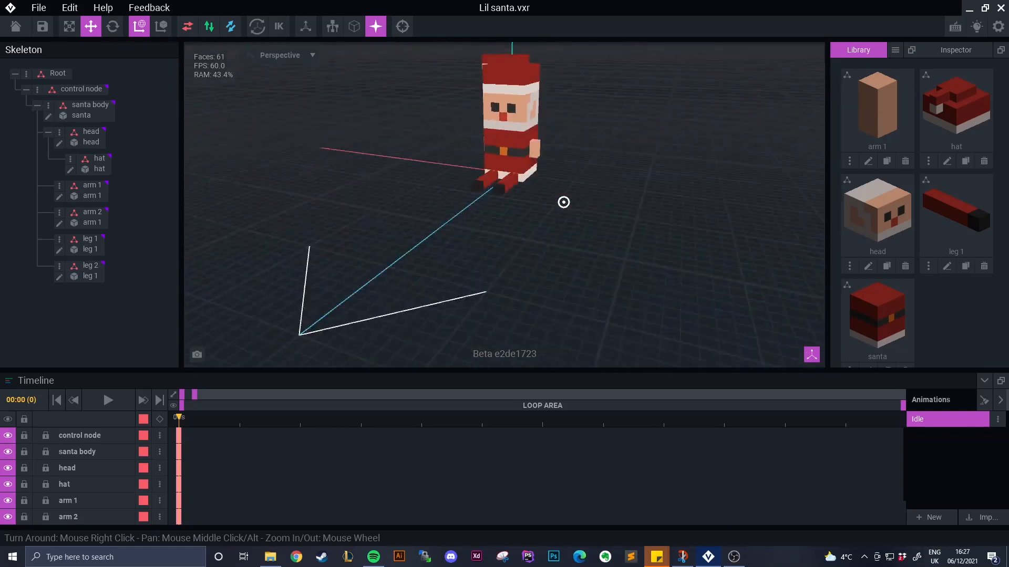
- Orbit the viewport around the seated Santa
{"action": "left_click_drag", "start_coordinate": [562, 202], "coordinate": [479, 193]}
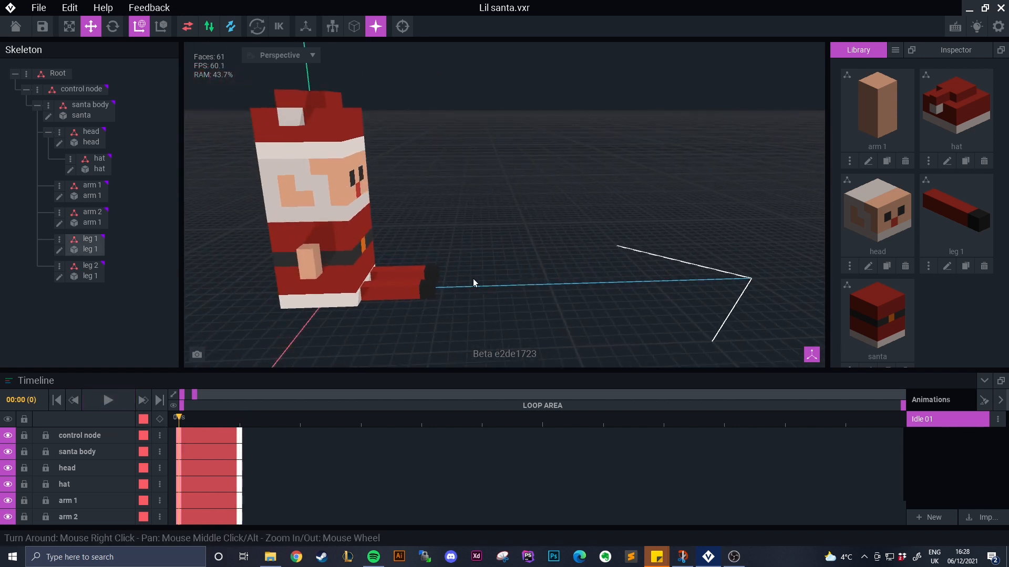
{"action": "mouse_move", "coordinate": [802, 347]}
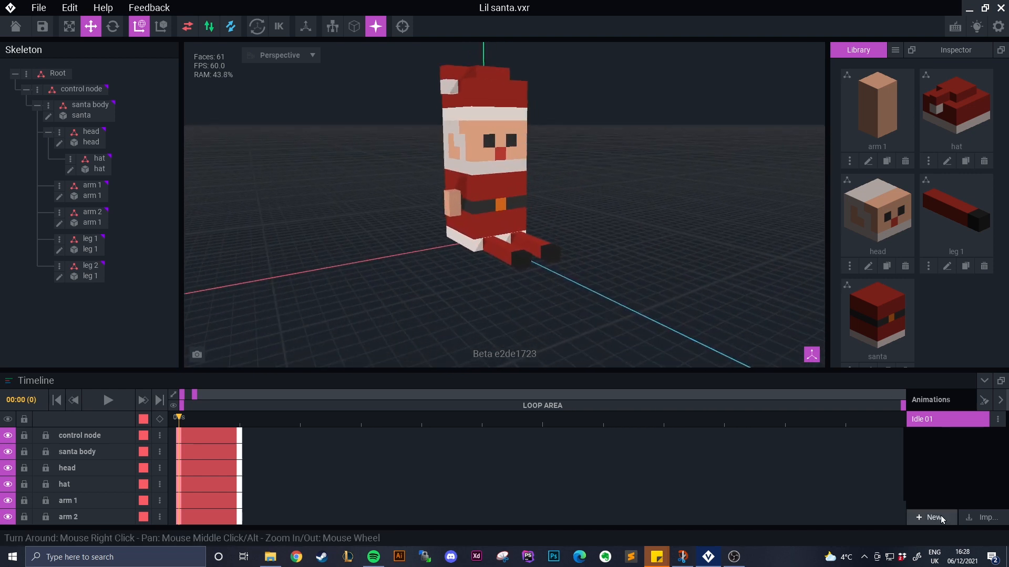
- Create a new animation named Standing
{"action": "left_click", "coordinate": [932, 518]}
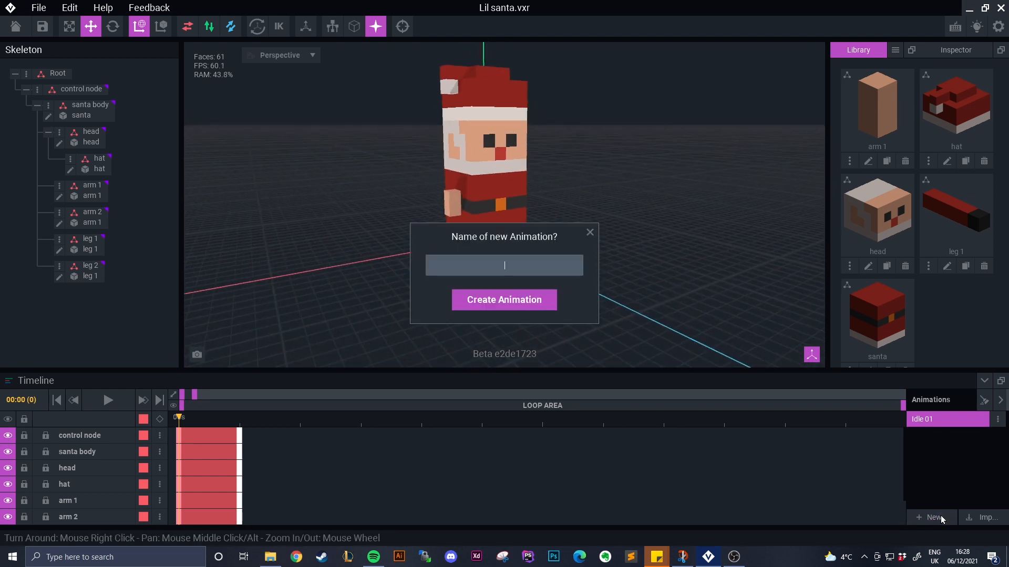
{"action": "type", "text": "Standing"}
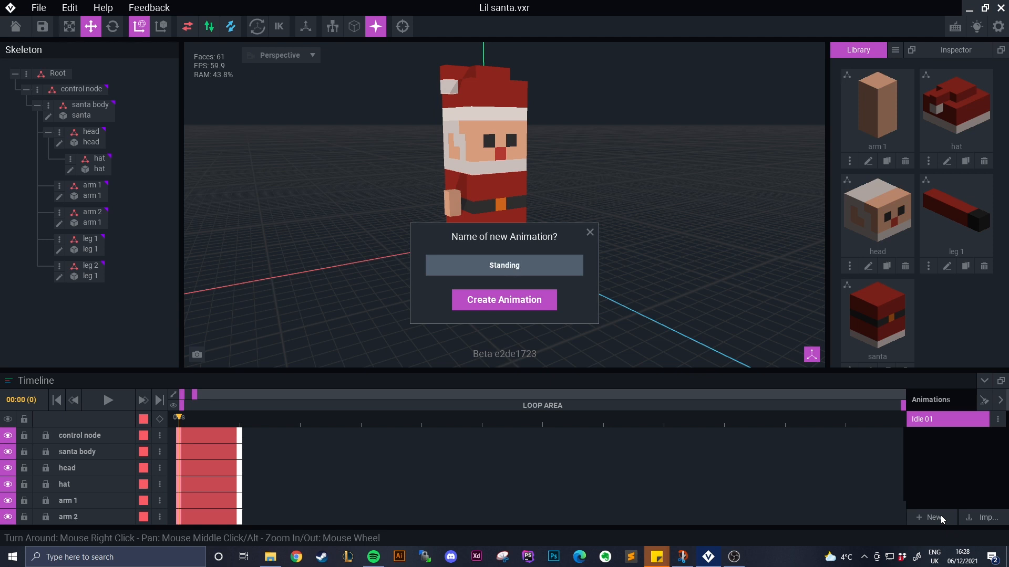
{"action": "left_click", "coordinate": [504, 300]}
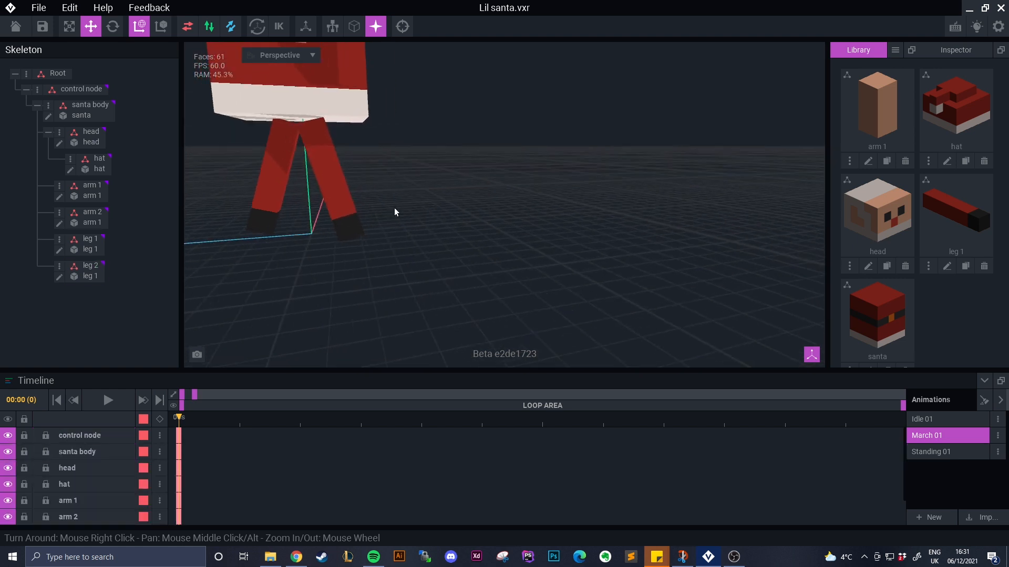
- Pose leg 2 and leg 1 in a marching stride, then return to Idle 01
{"action": "left_click", "coordinate": [91, 265]}
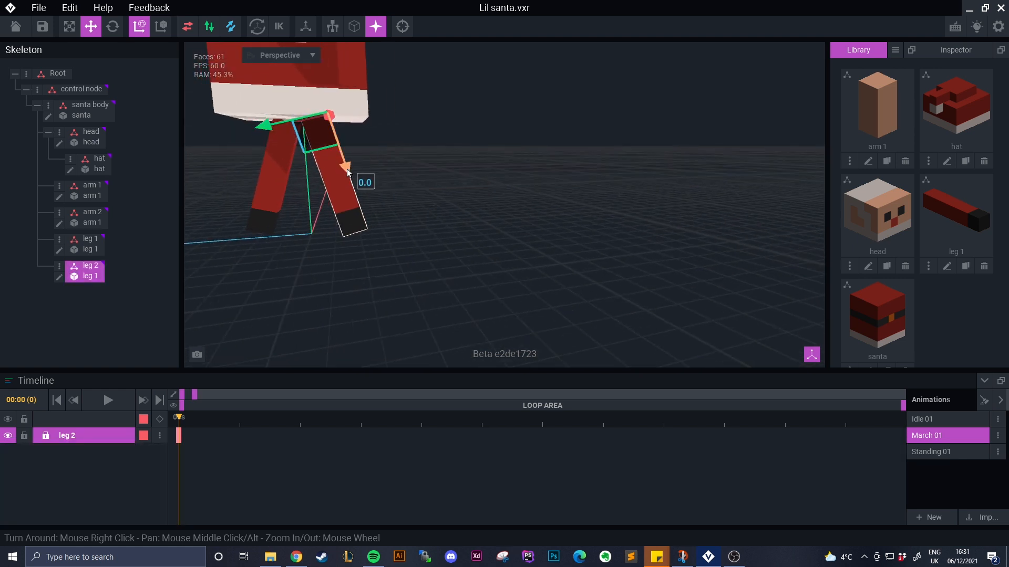
{"action": "left_click", "coordinate": [90, 239]}
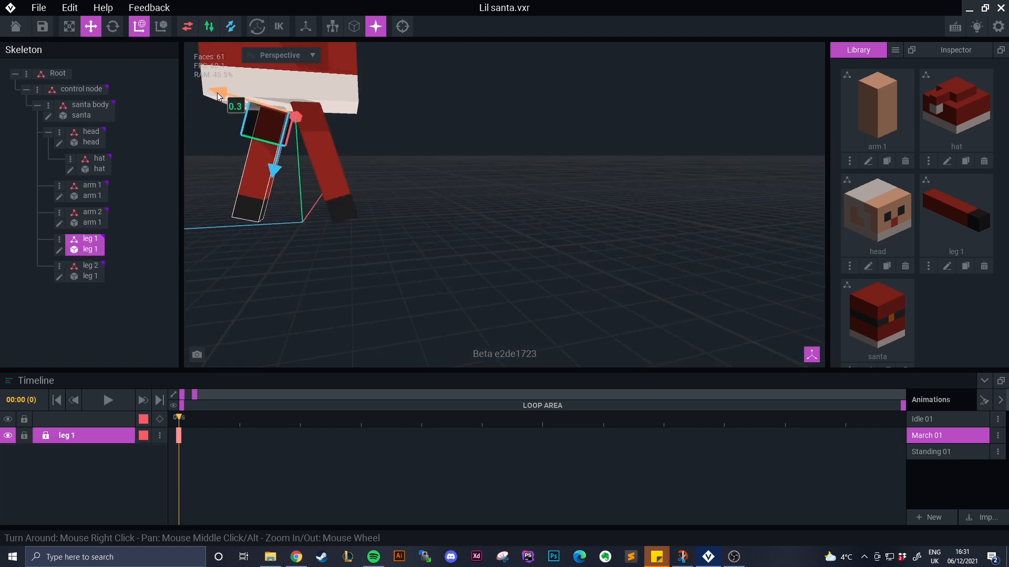
{"action": "left_click", "coordinate": [108, 400]}
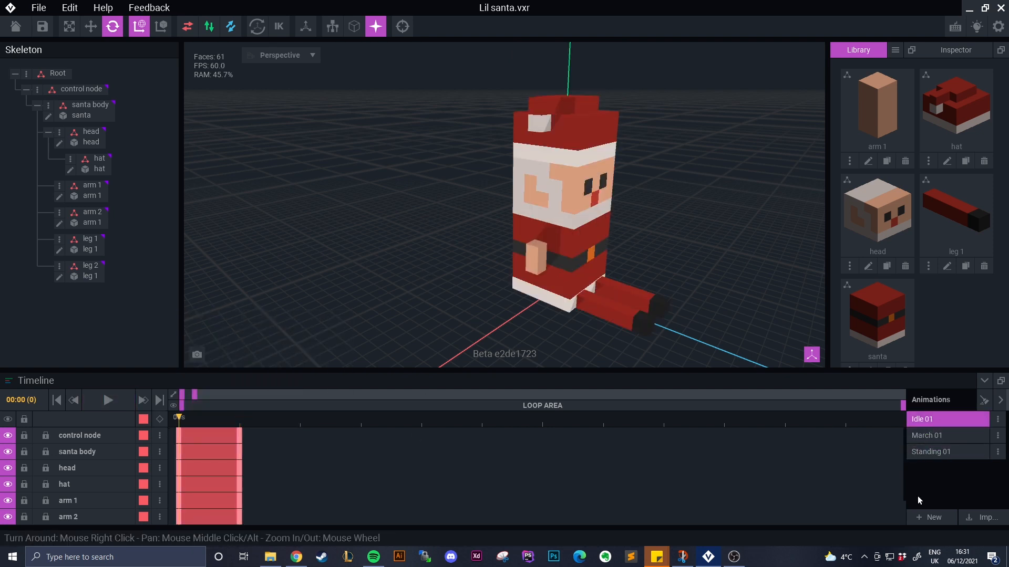
- Create the sitting animation, rotate the first arm, and switch to Sat 01
{"action": "left_click", "coordinate": [932, 518]}
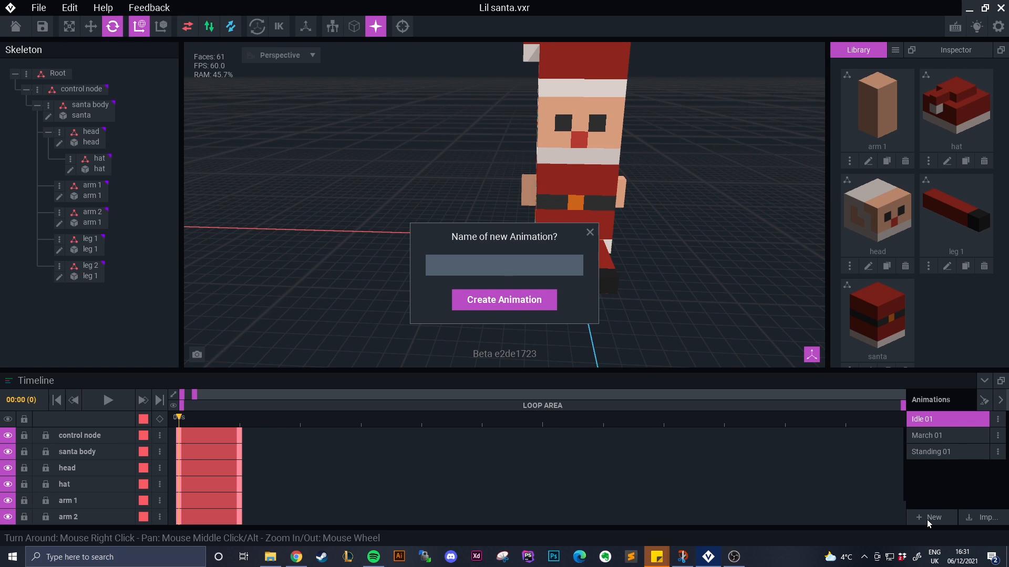
{"action": "left_click", "coordinate": [504, 300]}
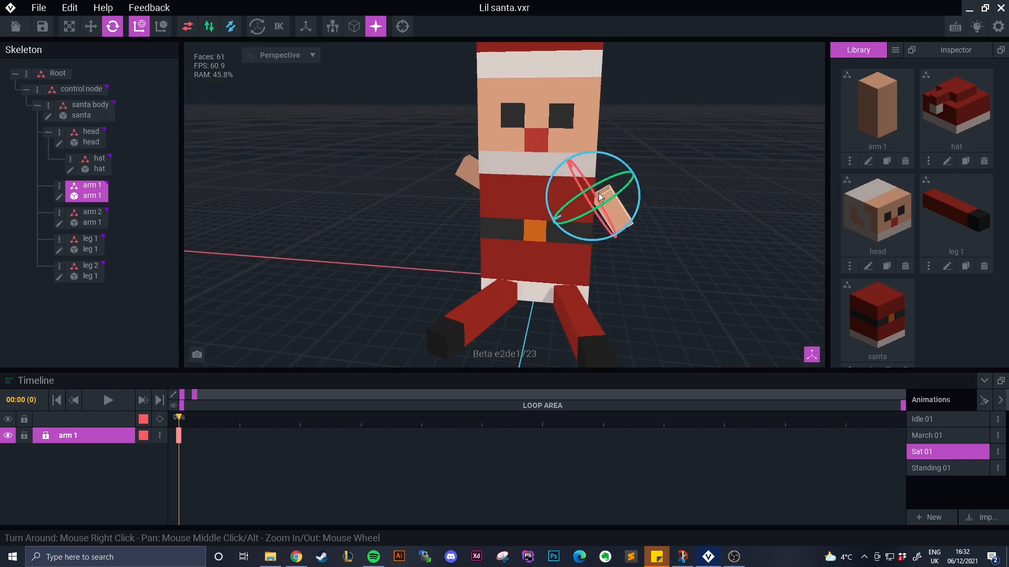
{"action": "left_click_drag", "start_coordinate": [598, 196], "coordinate": [620, 186]}
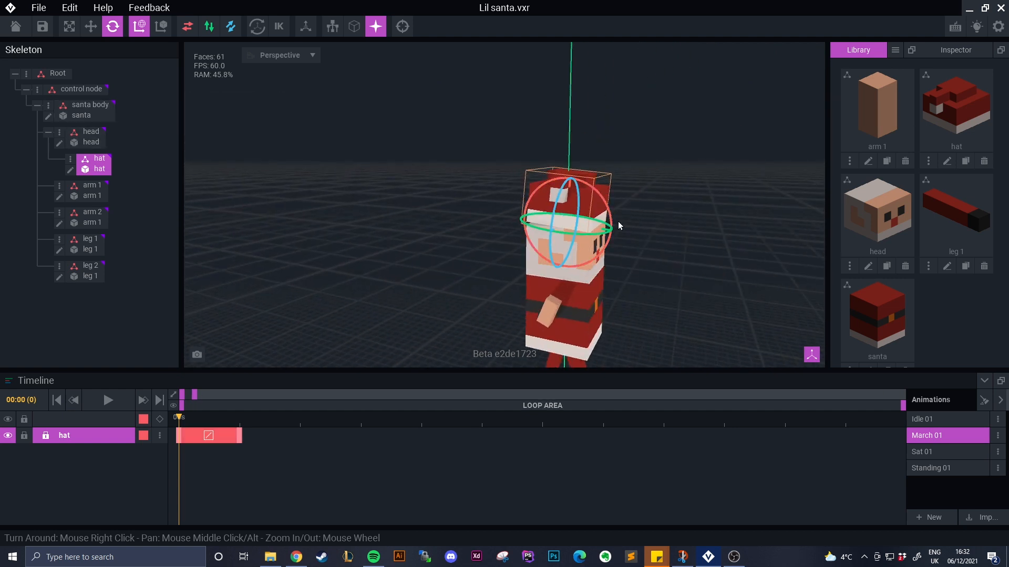
{"action": "left_click", "coordinate": [942, 452]}
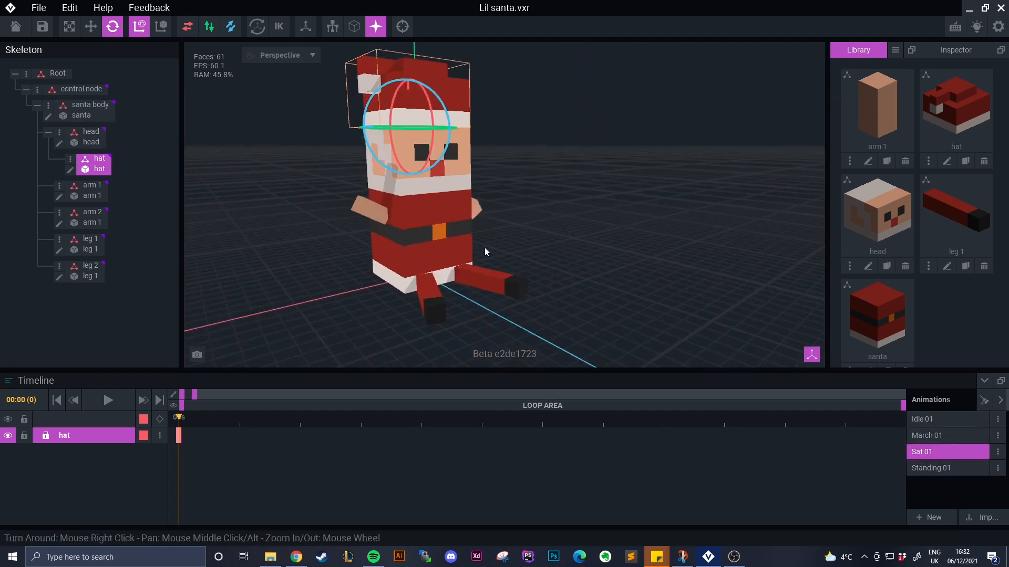
{"action": "left_click", "coordinate": [90, 26]}
{"action": "type", "text": "Lay 01"}
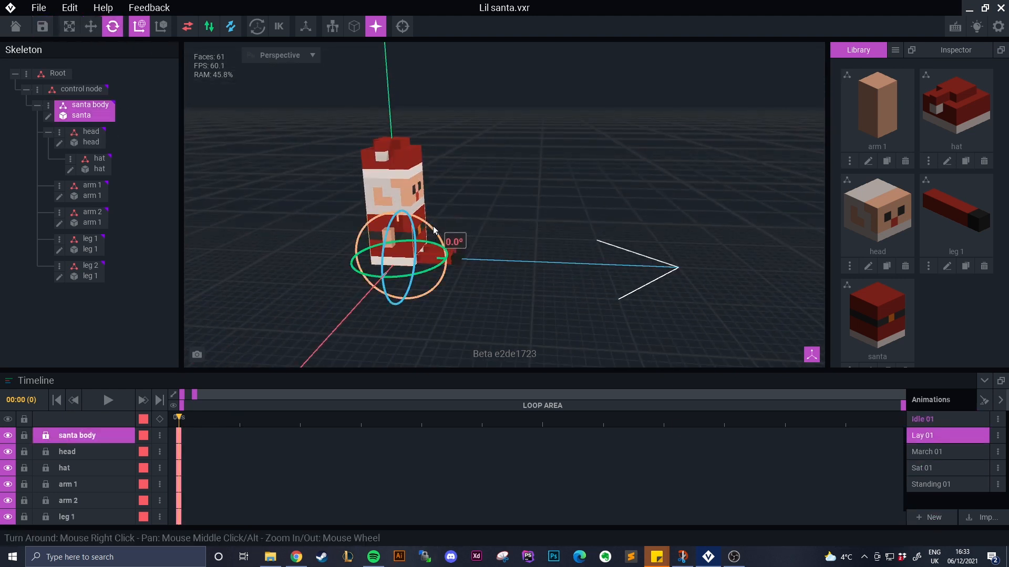
- Lay Santa flat by tipping santa body back and repositioning leg 1 and arm 2
{"action": "left_click", "coordinate": [91, 26]}
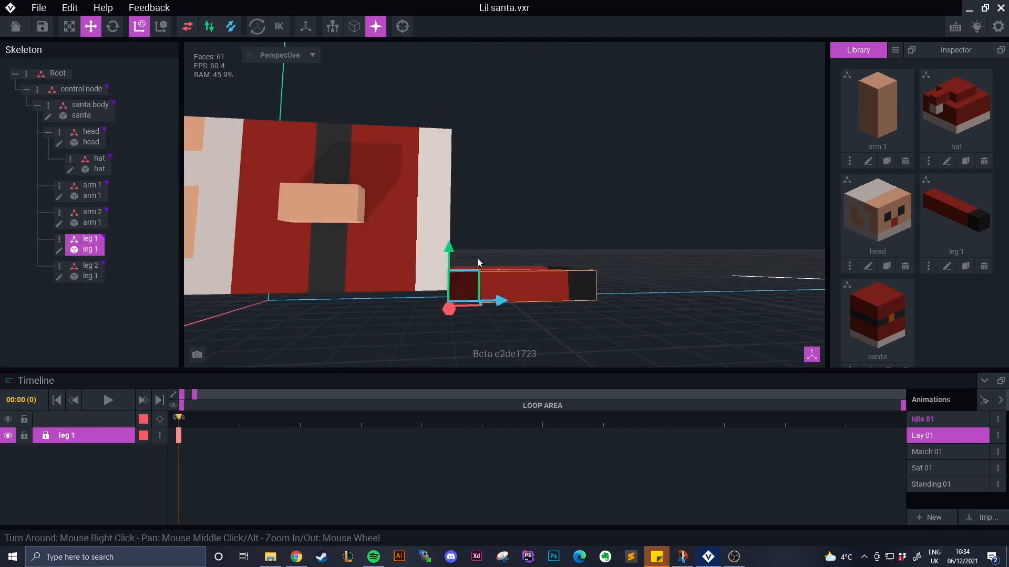
{"action": "left_click", "coordinate": [90, 266]}
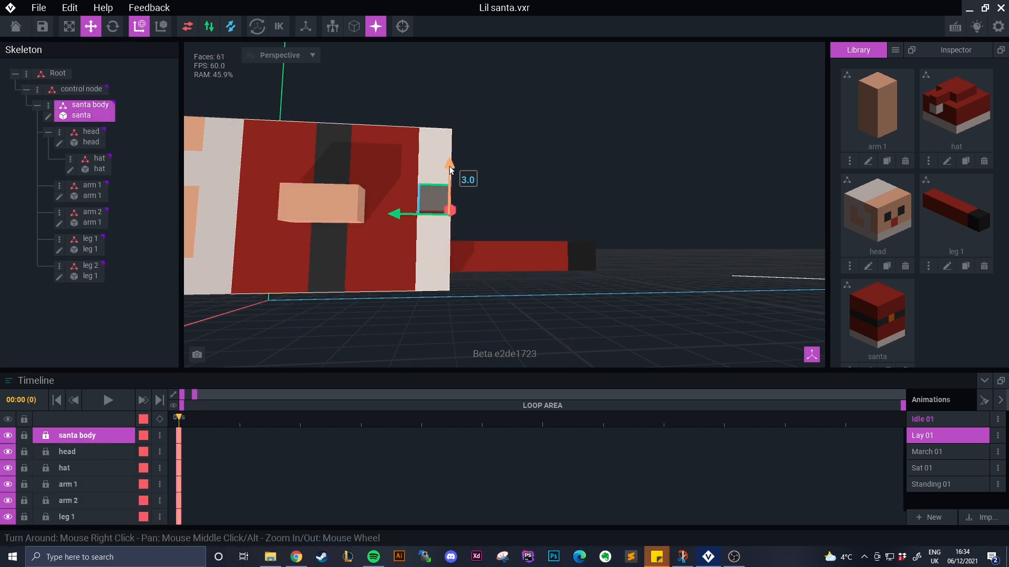
{"action": "left_click", "coordinate": [91, 239]}
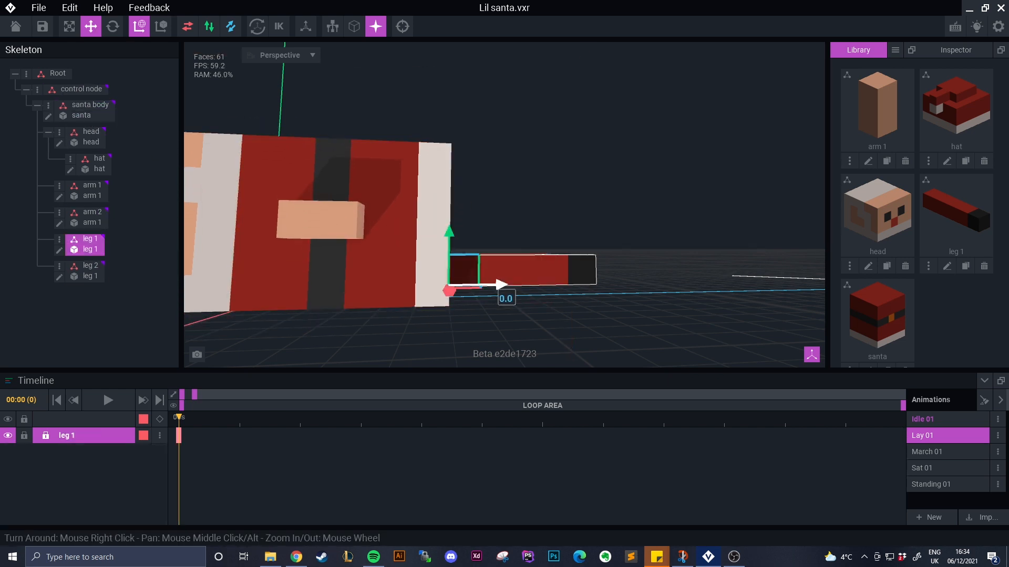
{"action": "left_click", "coordinate": [91, 265]}
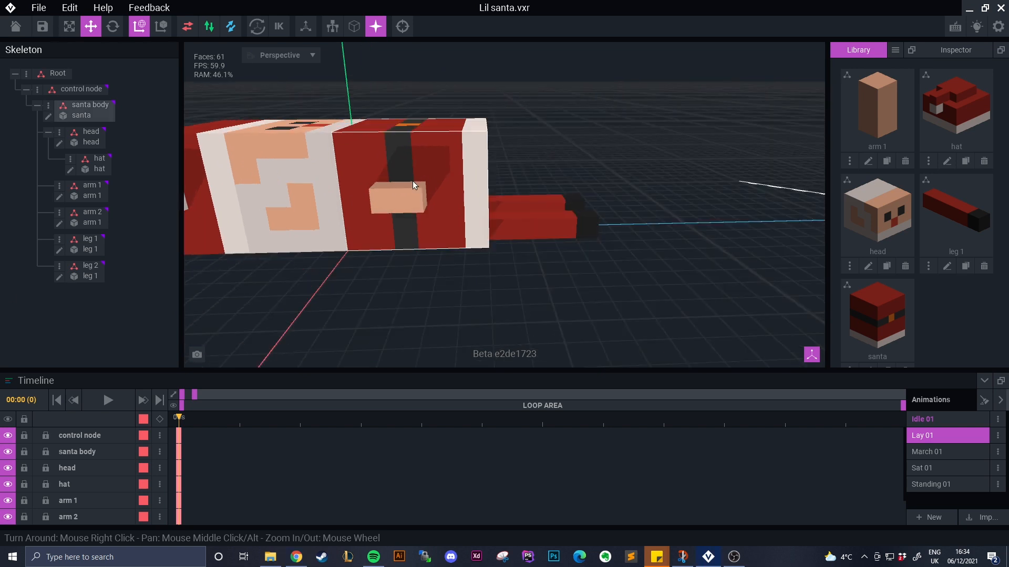
{"action": "left_click", "coordinate": [91, 211]}
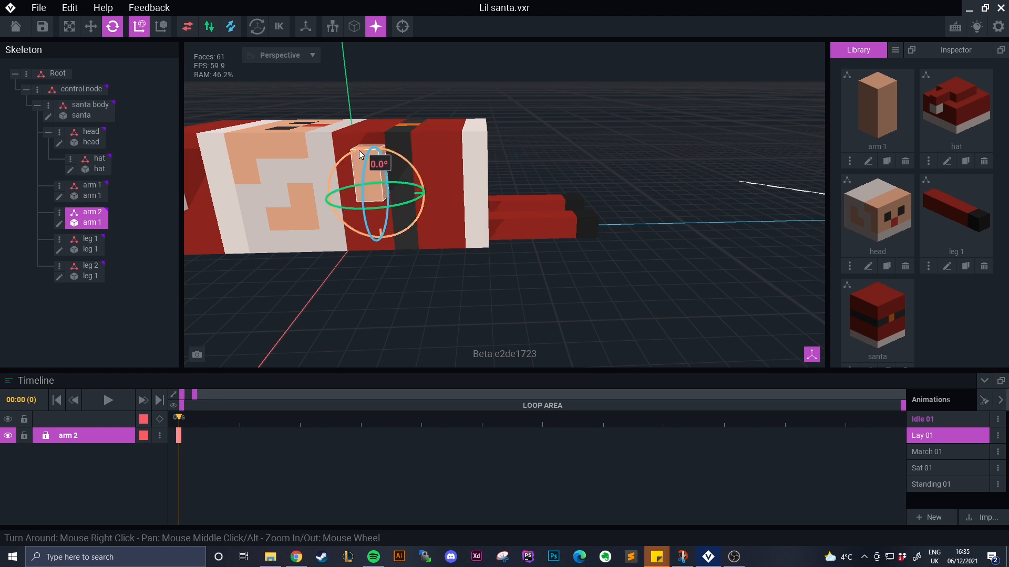
{"action": "left_click", "coordinate": [90, 26]}
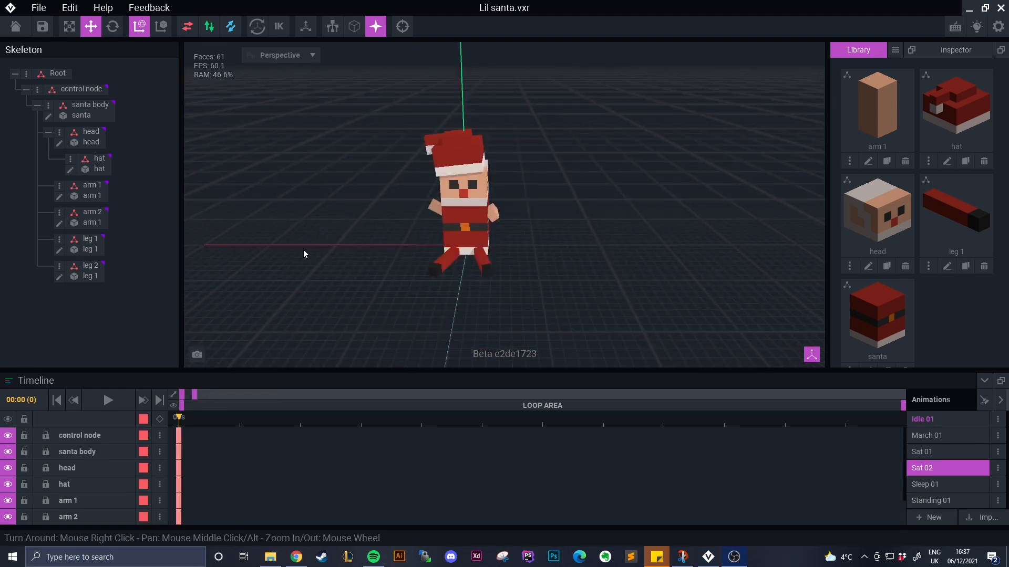
- Tilt the hat and bend leg 1 forward for the Sat 02 pose
{"action": "left_click", "coordinate": [99, 158]}
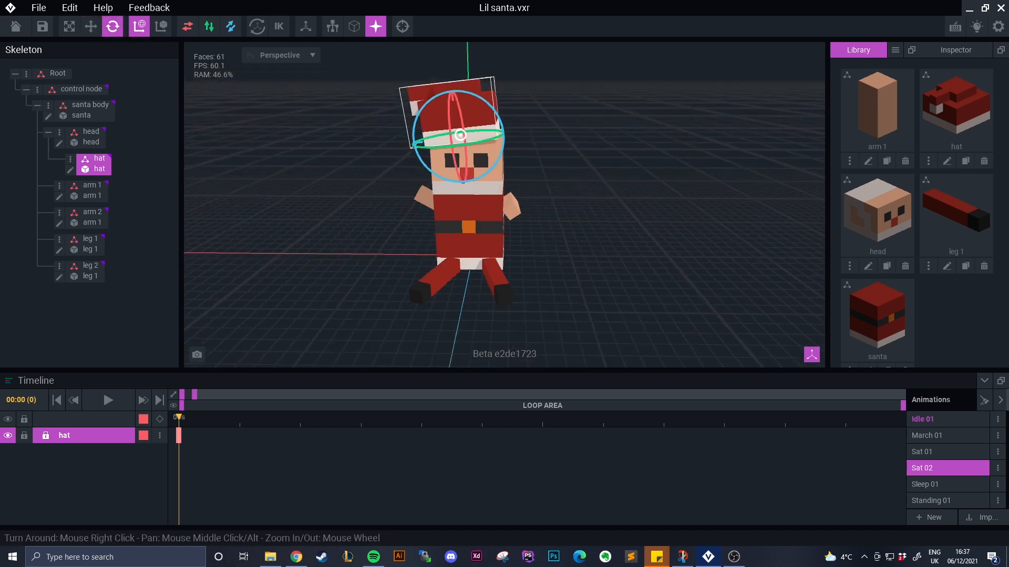
{"action": "left_click", "coordinate": [91, 26]}
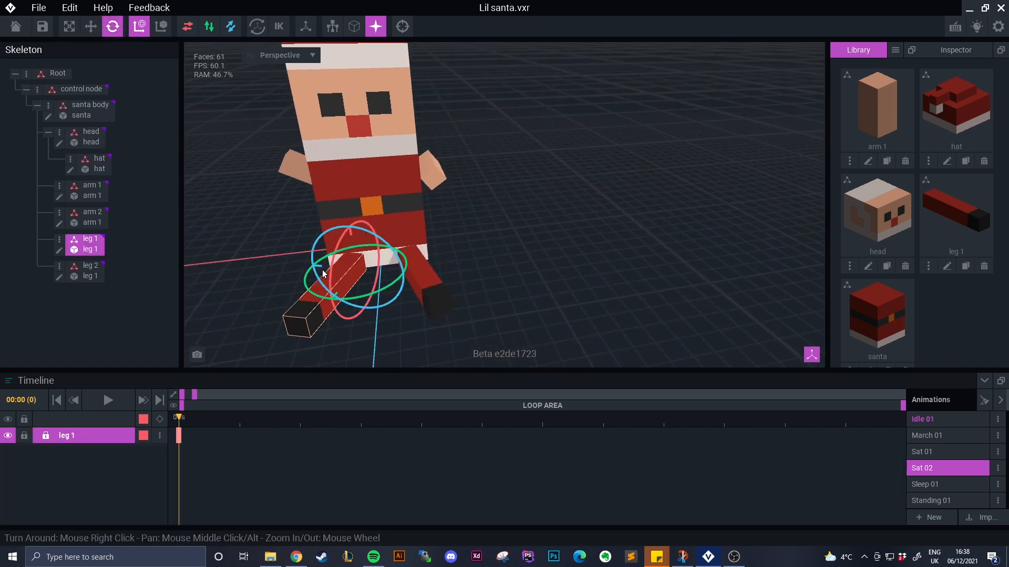
{"action": "left_click", "coordinate": [91, 265]}
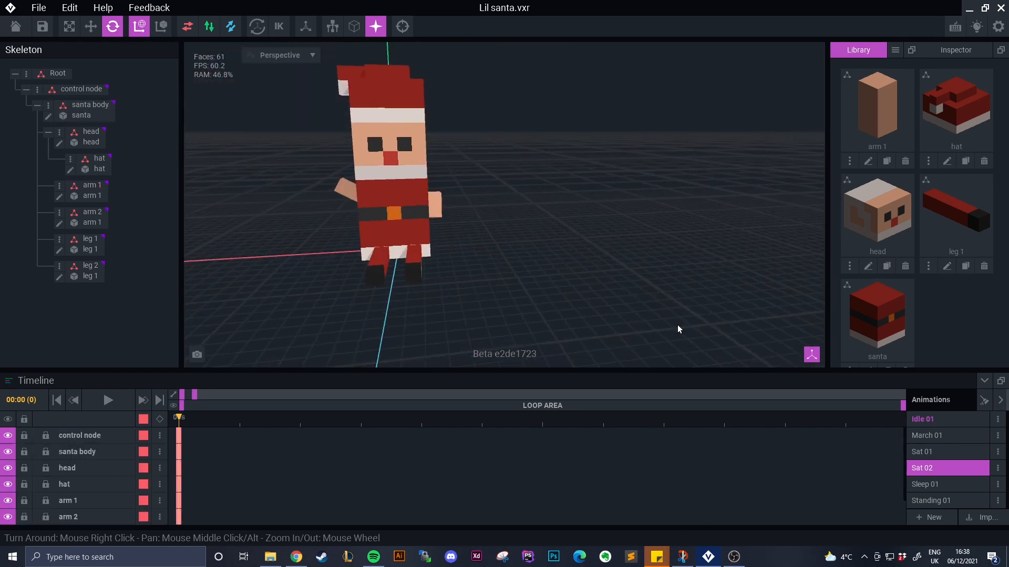
- Key the Sat 02 pose on all tracks and add an eyes model to the library
{"action": "left_click", "coordinate": [922, 452]}
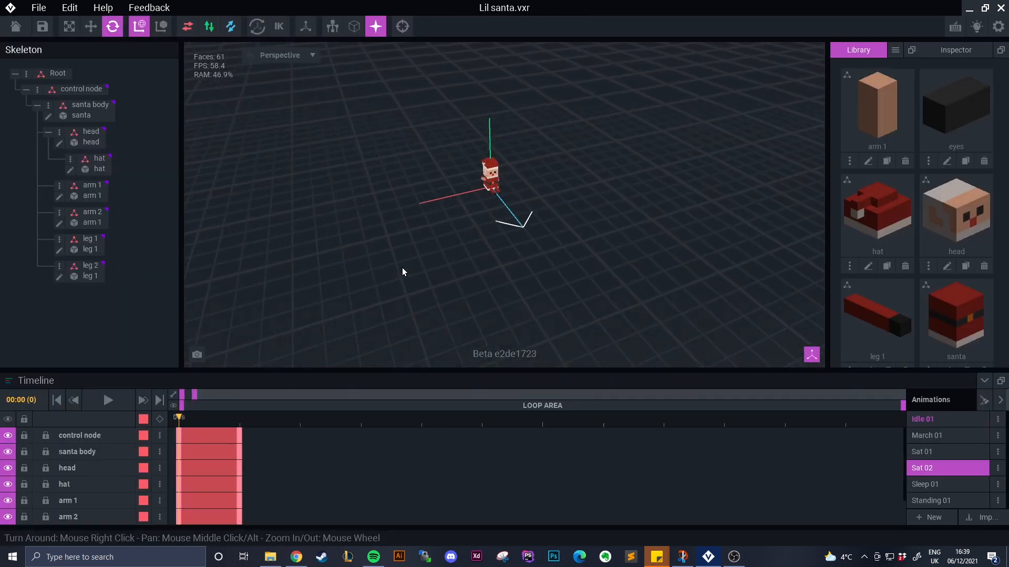
{"action": "left_click", "coordinate": [90, 132]}
{"action": "type", "text": "H"}
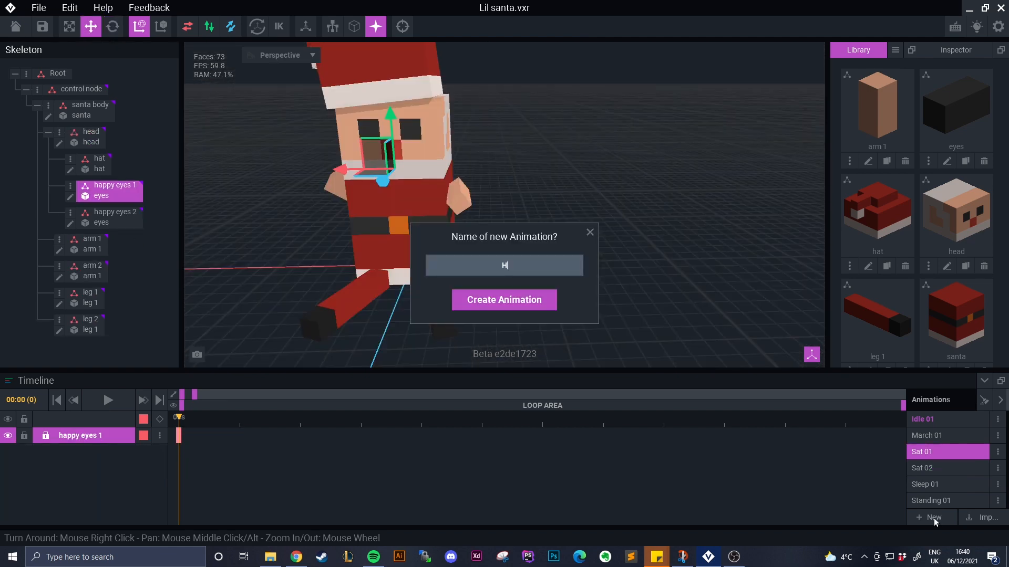
- Create the Happy Face animation and move happy eyes 1 onto Santa's face
{"action": "left_click", "coordinate": [504, 300]}
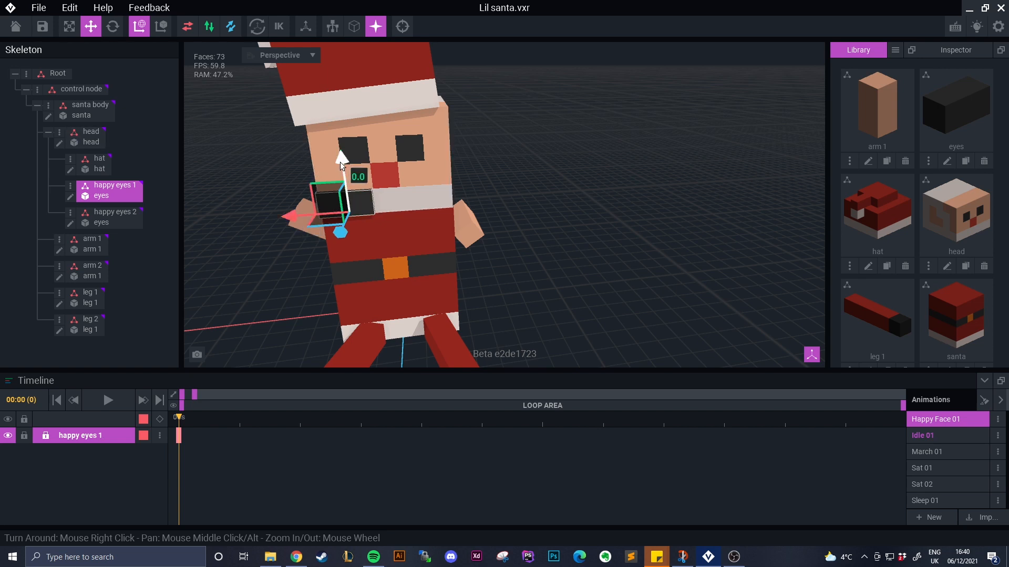
{"action": "left_click_drag", "start_coordinate": [340, 165], "coordinate": [353, 188]}
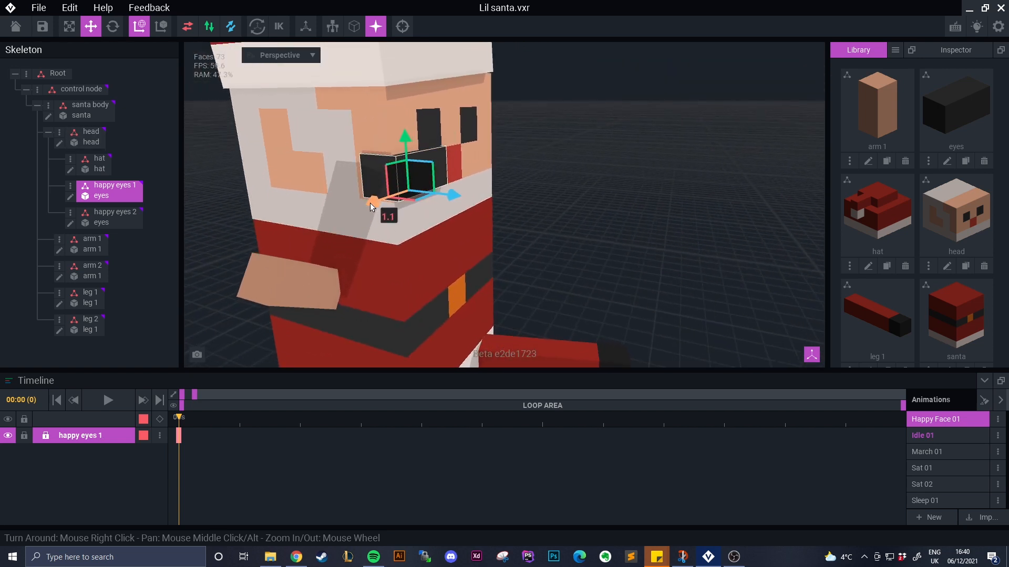
{"action": "left_click_drag", "start_coordinate": [376, 203], "coordinate": [444, 196]}
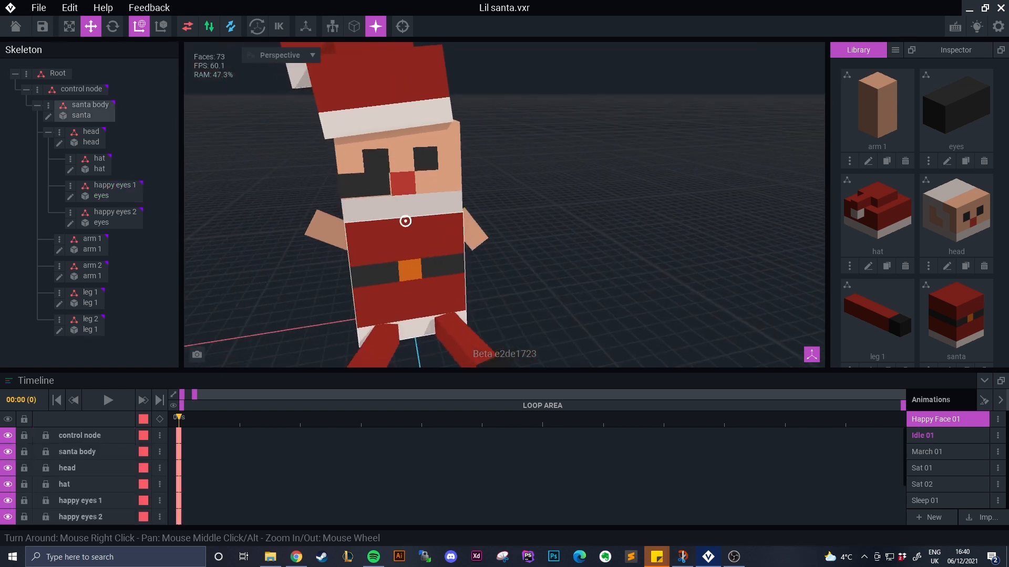
- Adjust happy eyes 1 and 2 so both sit over Santa's eyes
{"action": "left_click", "coordinate": [115, 212]}
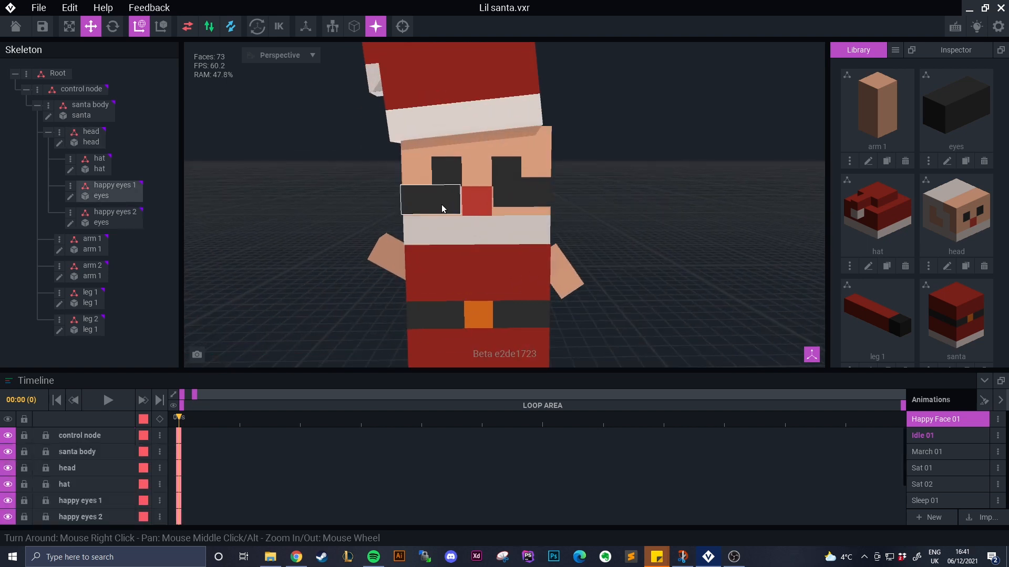
{"action": "left_click", "coordinate": [114, 184]}
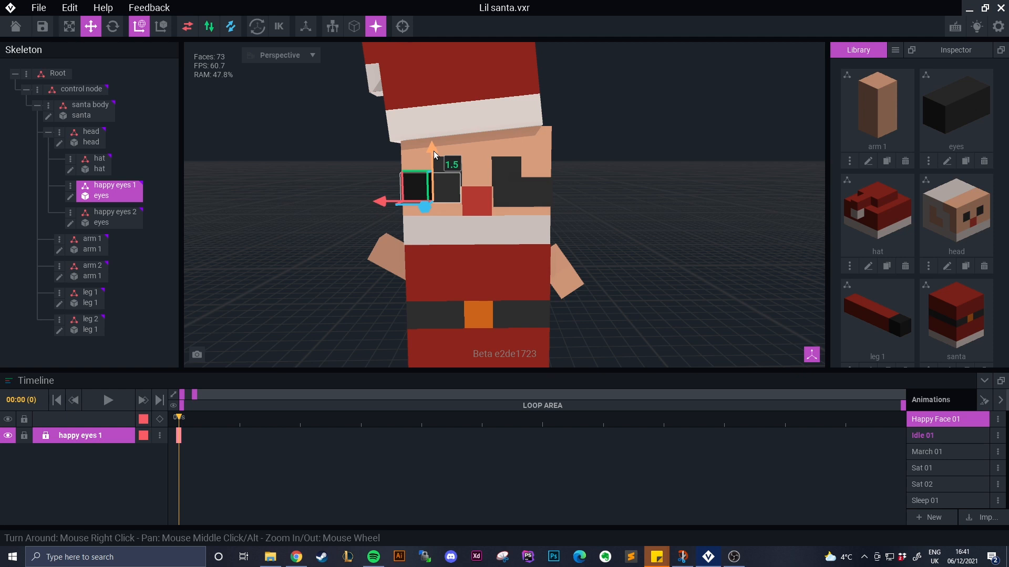
{"action": "left_click", "coordinate": [115, 212]}
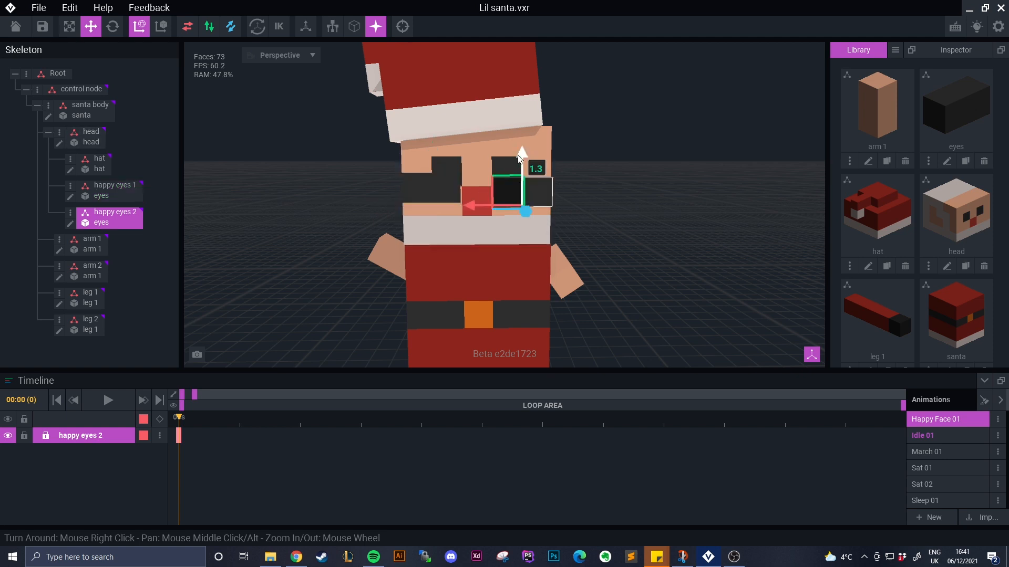
{"action": "left_click", "coordinate": [114, 185]}
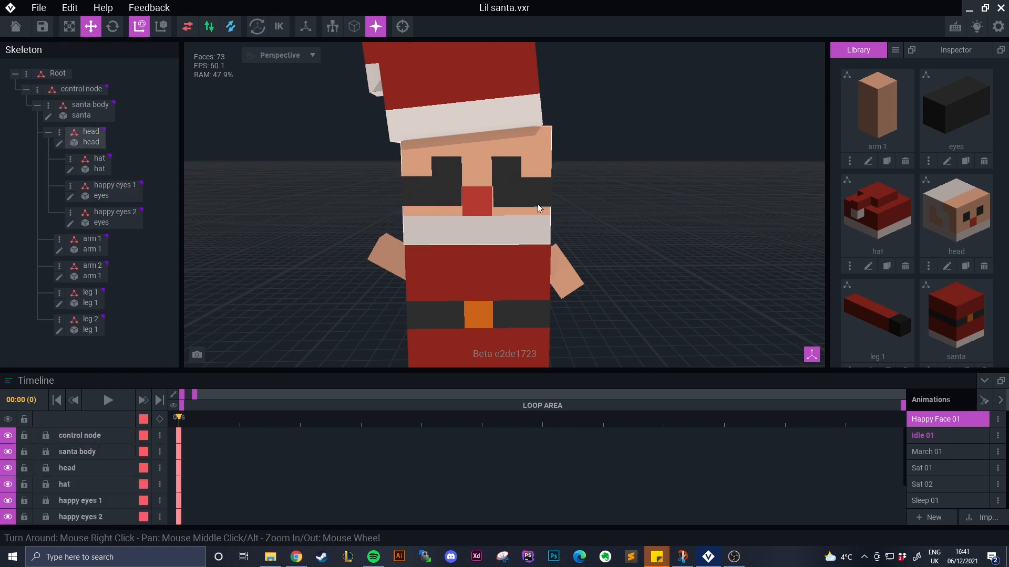
{"action": "left_click", "coordinate": [114, 185]}
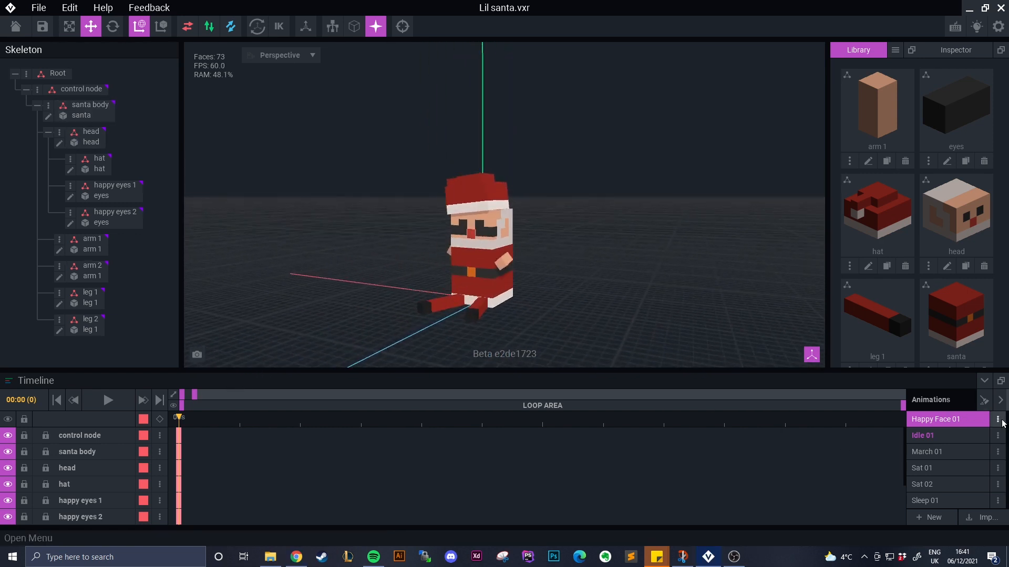
- Delete the Happy Face 01 animation, the eyes library model and the happy eyes nodes
{"action": "left_click", "coordinate": [997, 419]}
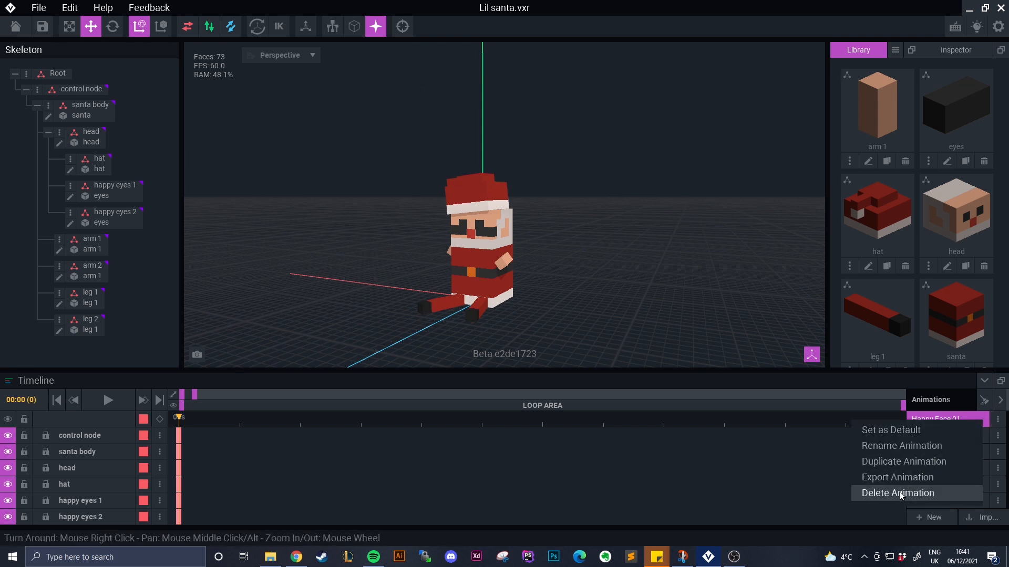
{"action": "left_click", "coordinate": [897, 492]}
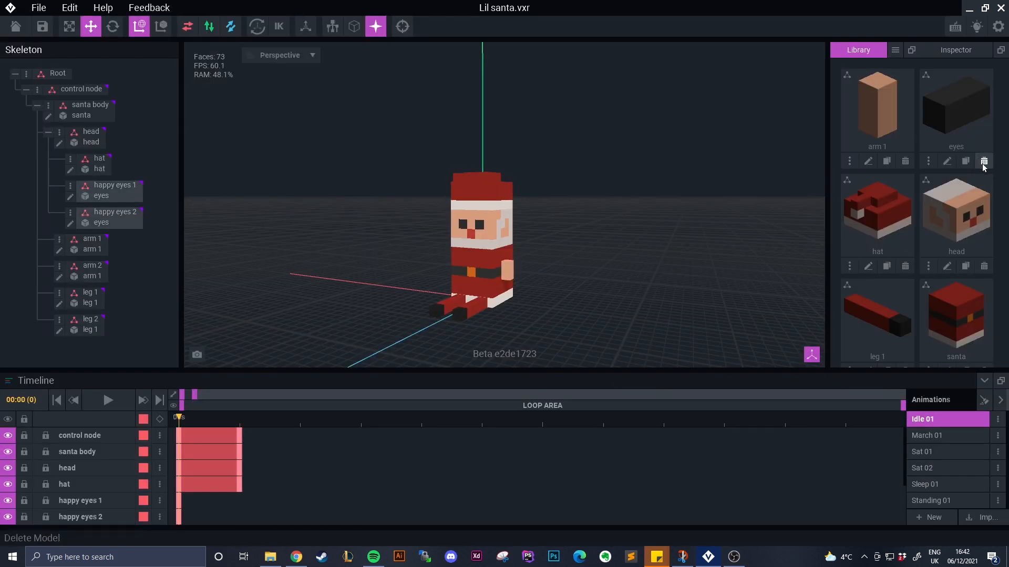
{"action": "left_click", "coordinate": [984, 161]}
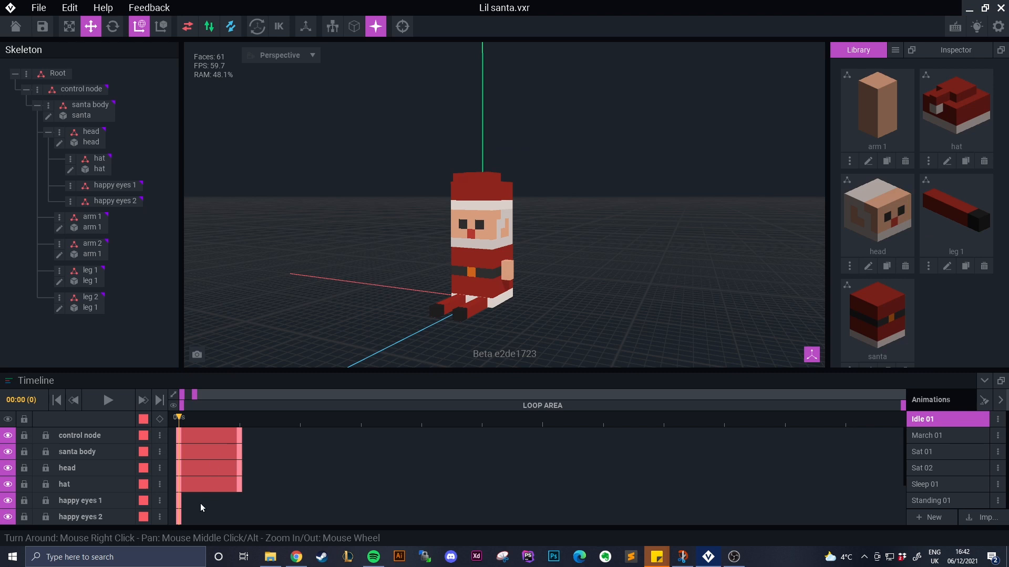
{"action": "right_click", "coordinate": [115, 201]}
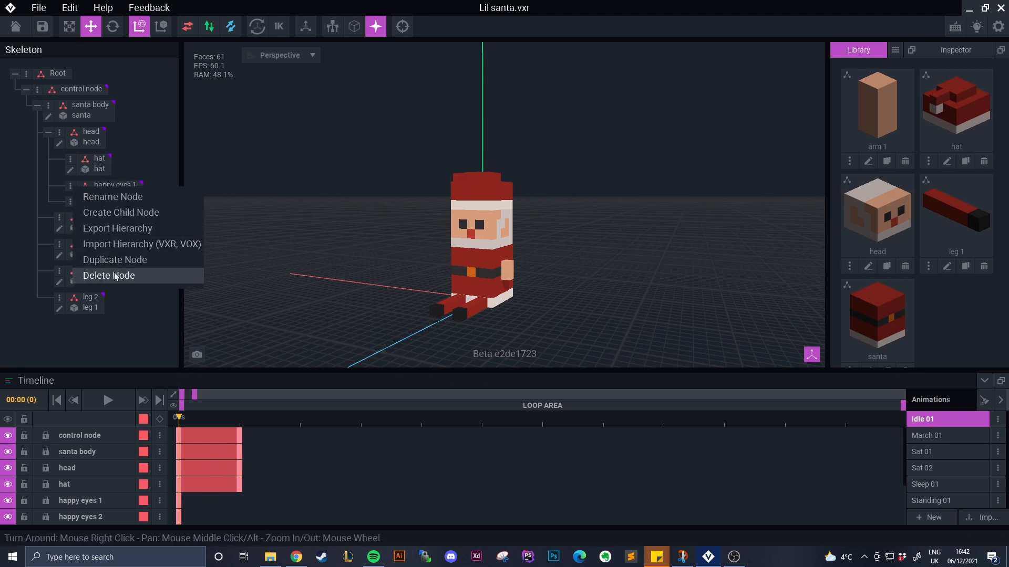
{"action": "left_click", "coordinate": [108, 276]}
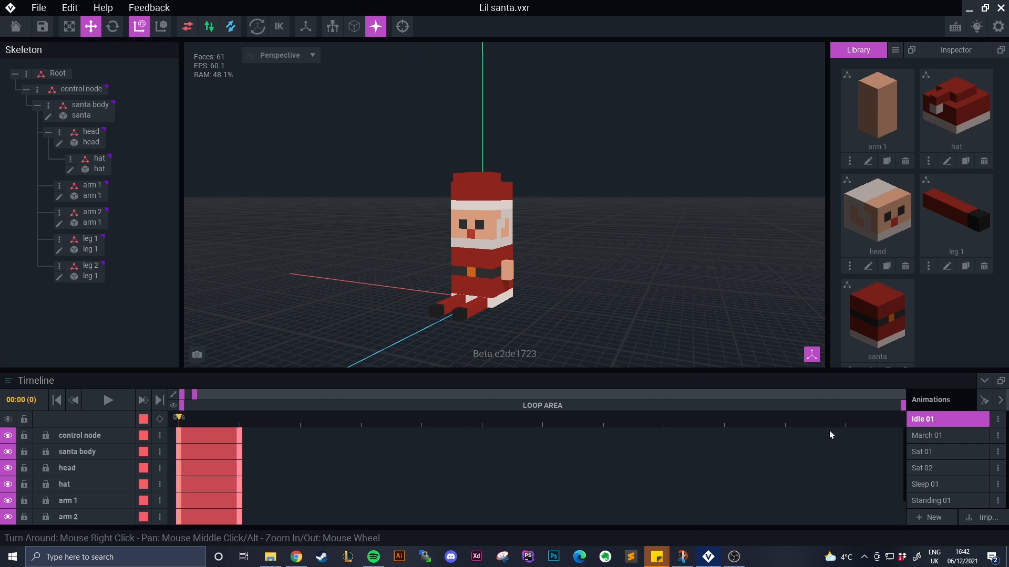
- Preview the March 01, Sat 01 and Standing 01 animations
{"action": "left_click", "coordinate": [943, 436]}
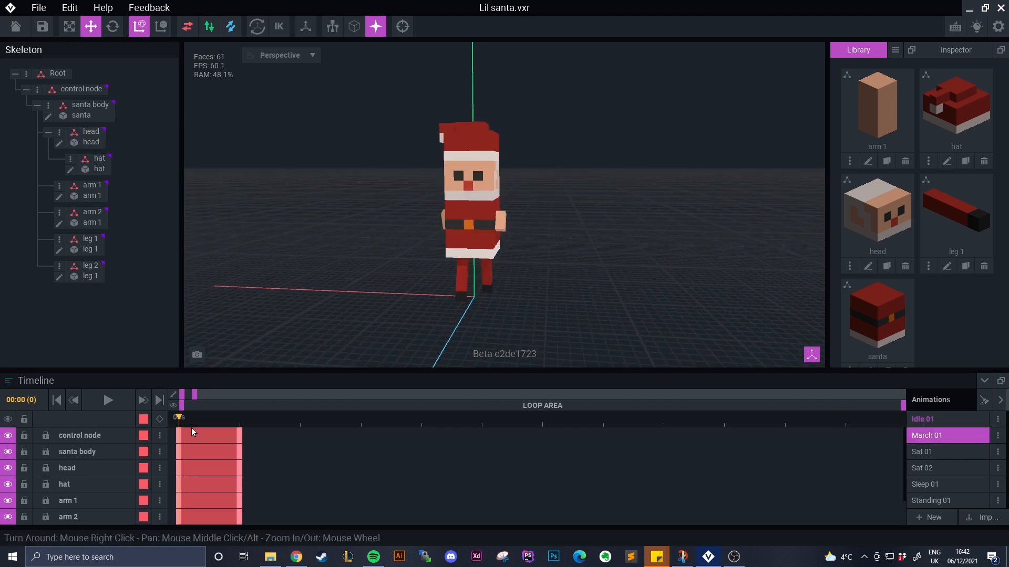
{"action": "left_click", "coordinate": [922, 452]}
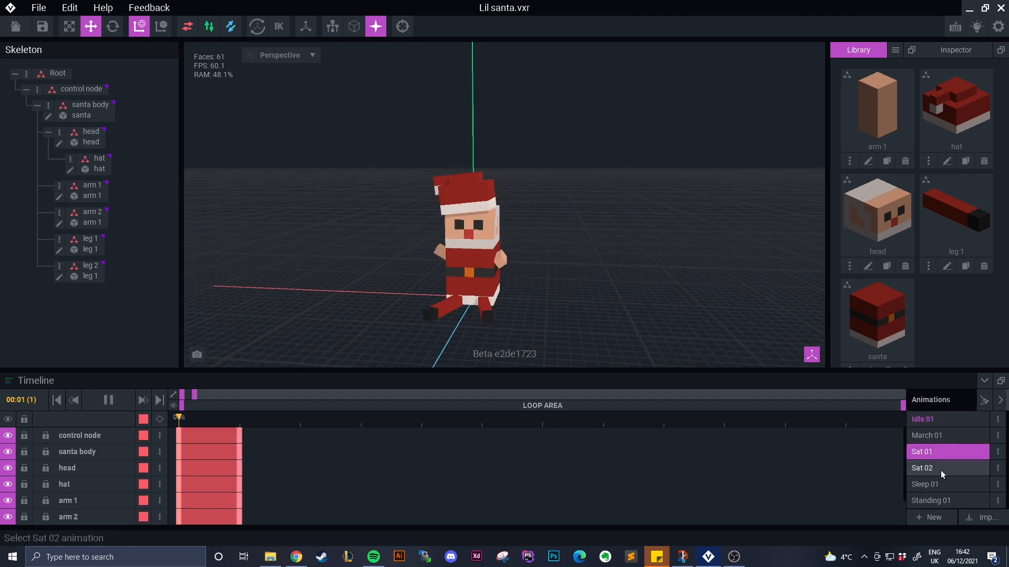
{"action": "left_click", "coordinate": [930, 500]}
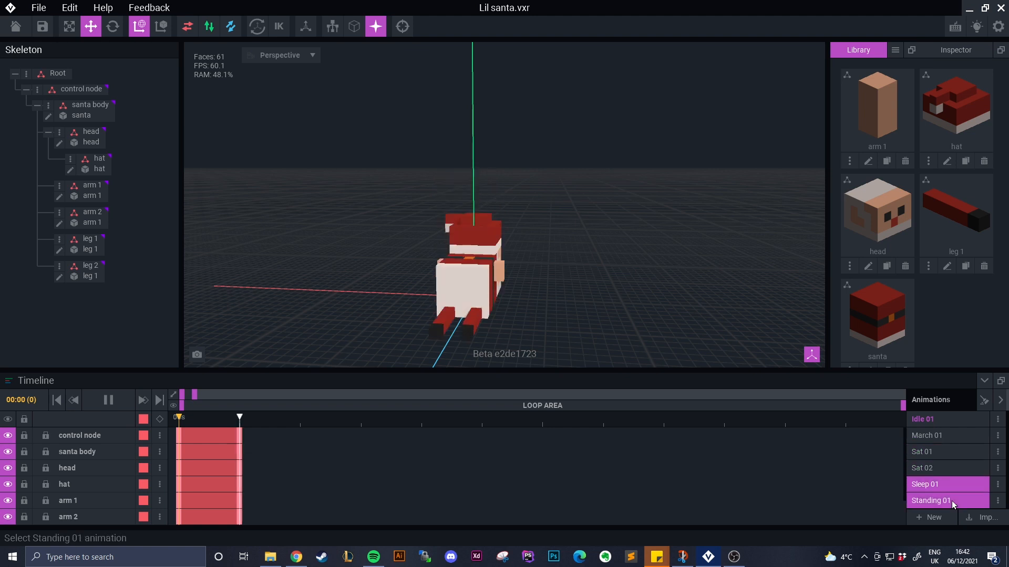